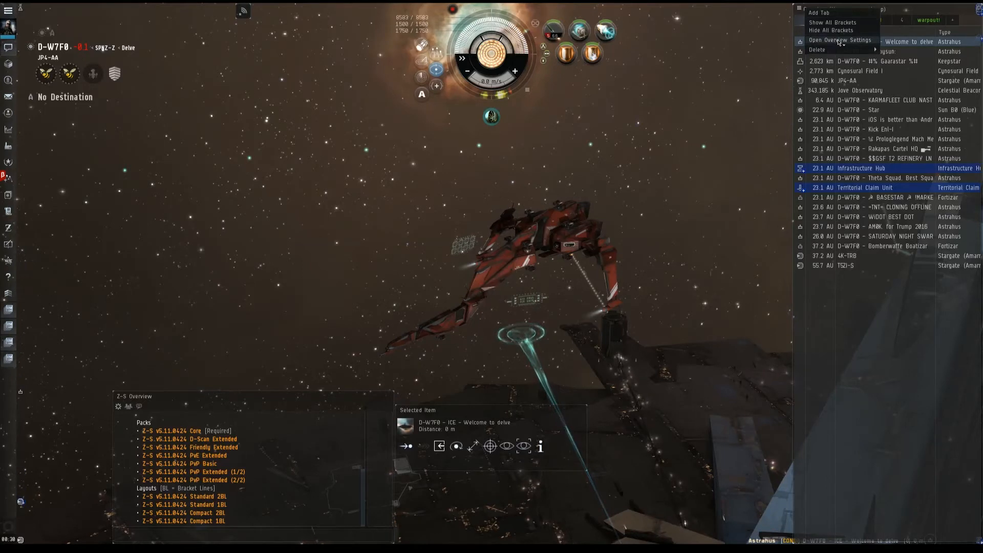
Reset all overview settings to defaults from the Misc tab of Overview Settings, confirming with Yes.
{"action": "left_click", "coordinate": [840, 40]}
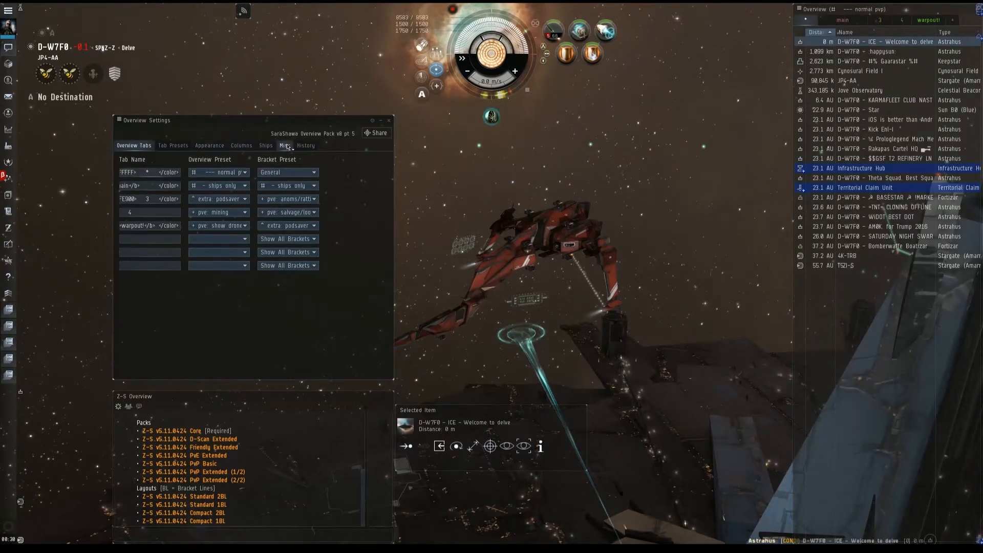
{"action": "left_click", "coordinate": [285, 144]}
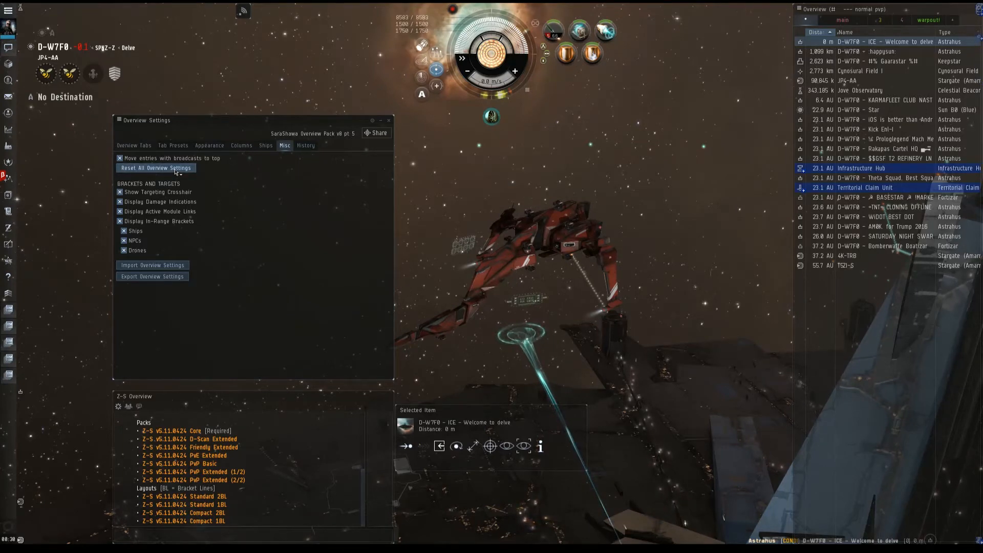
{"action": "left_click", "coordinate": [155, 167]}
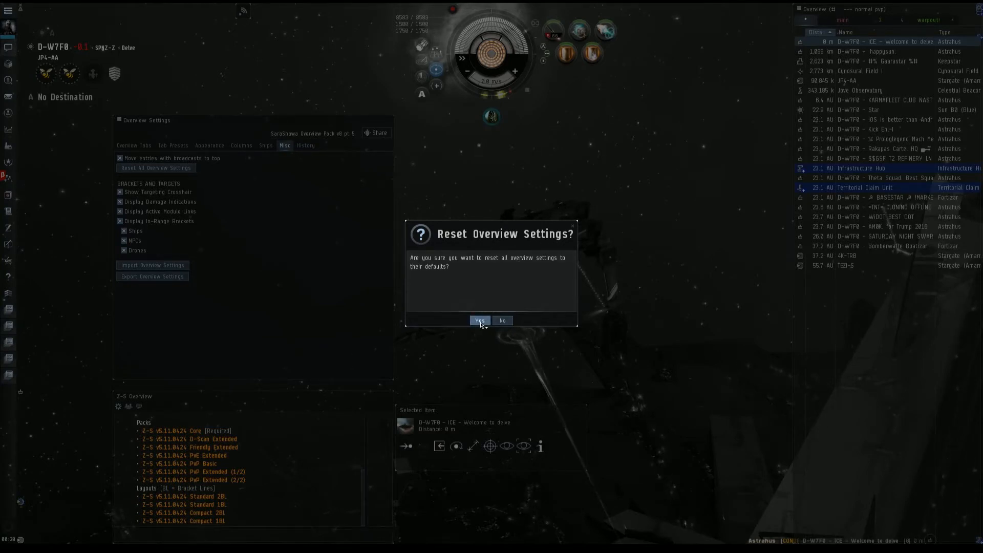
{"action": "left_click", "coordinate": [479, 321]}
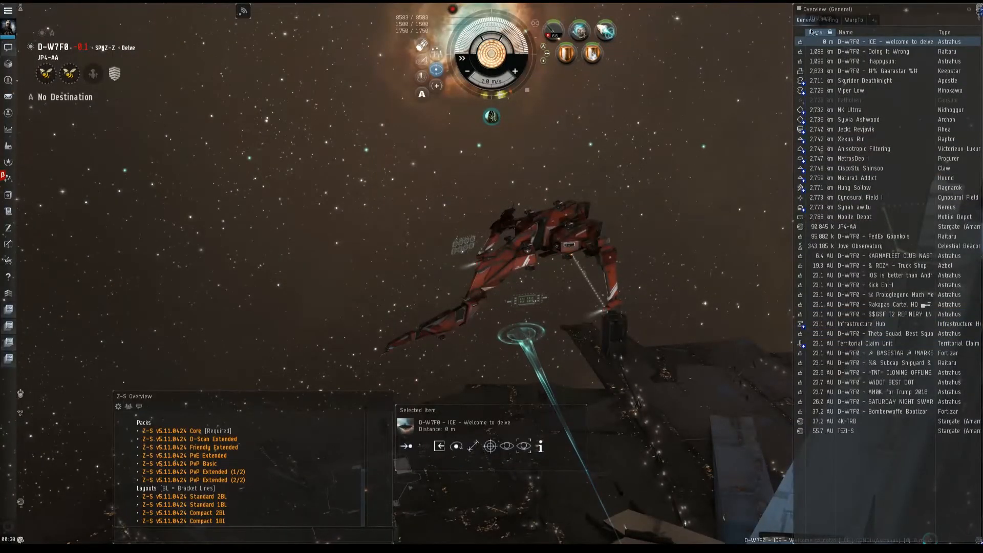
Show the Mining overview tab and scroll the Z-S Overview channel's setup instructions.
{"action": "left_click", "coordinate": [801, 10]}
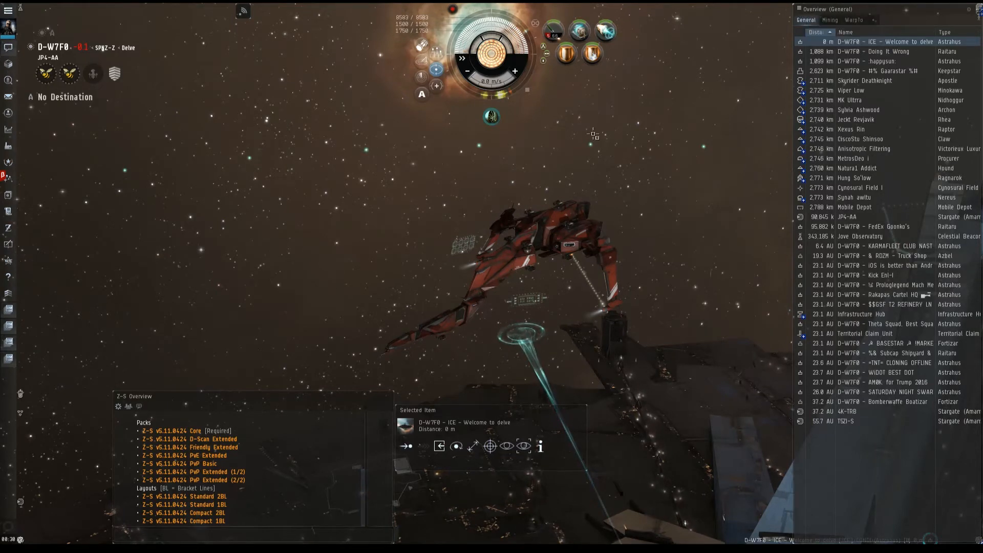
{"action": "left_click", "coordinate": [788, 20]}
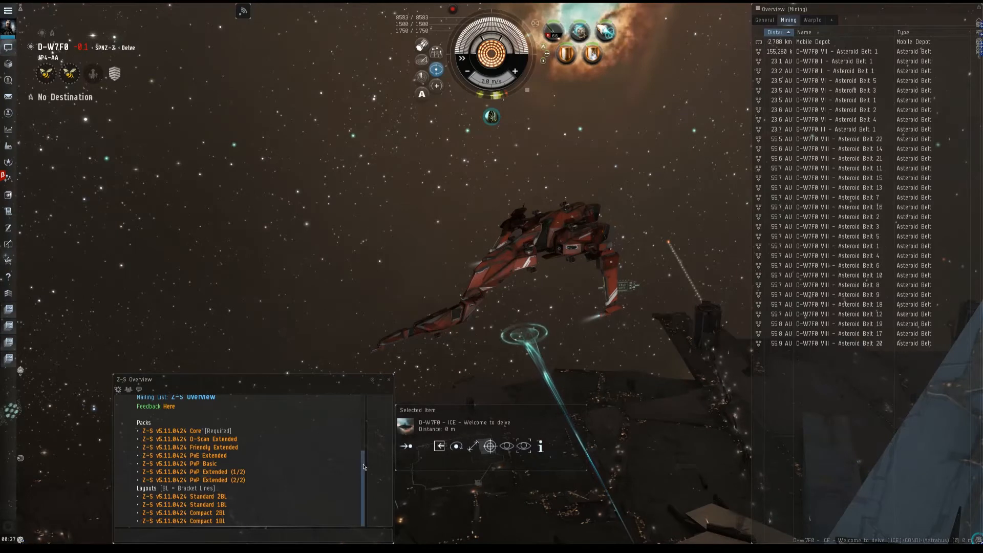
{"action": "scroll", "scroll_direction": "up", "scroll_amount": 3}
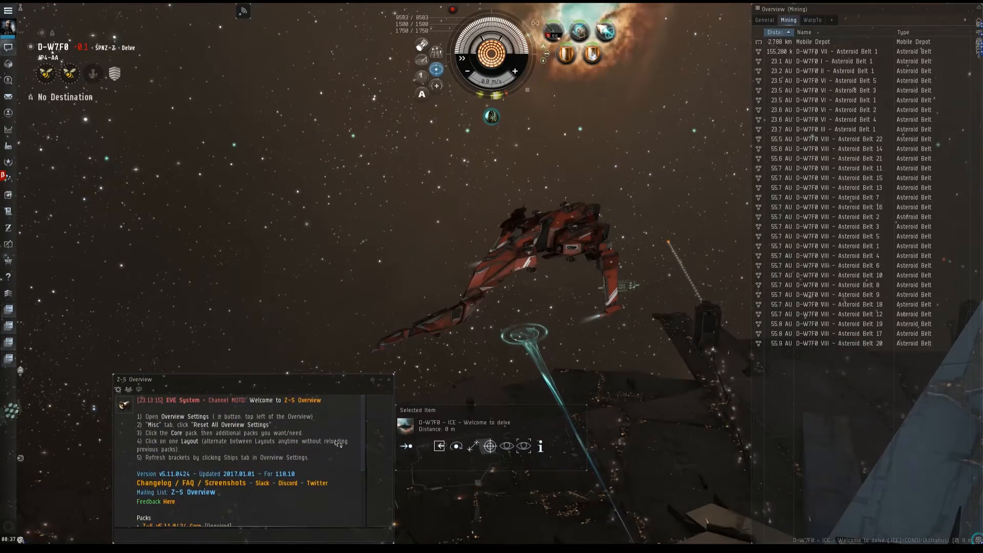
{"action": "scroll", "scroll_direction": "down", "scroll_amount": 3}
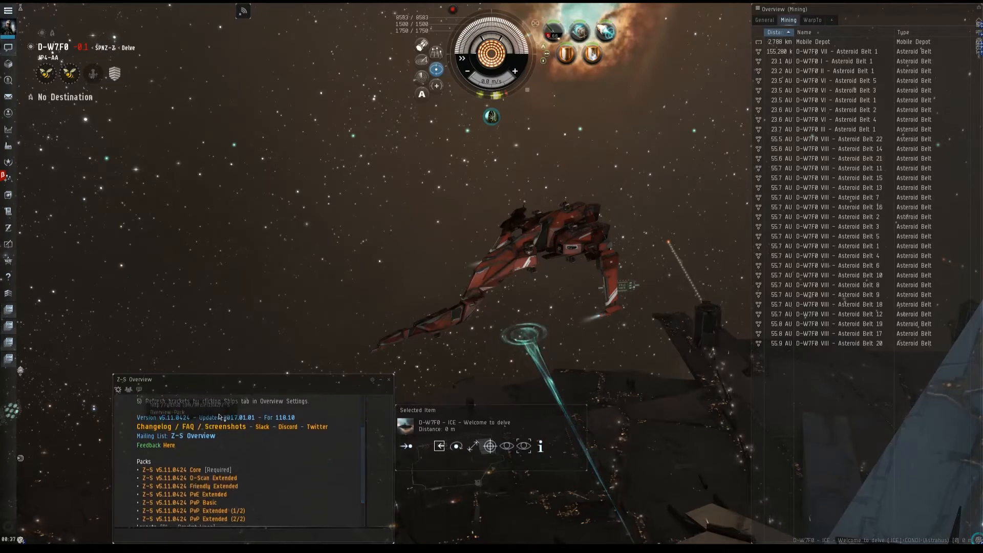
{"action": "scroll", "scroll_direction": "down", "scroll_amount": 3}
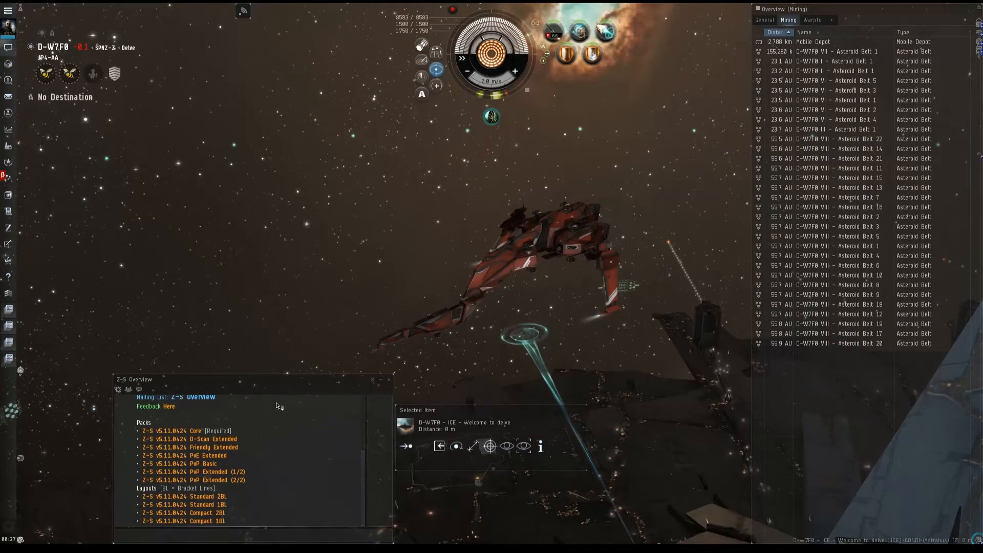
{"action": "mouse_move", "coordinate": [175, 431]}
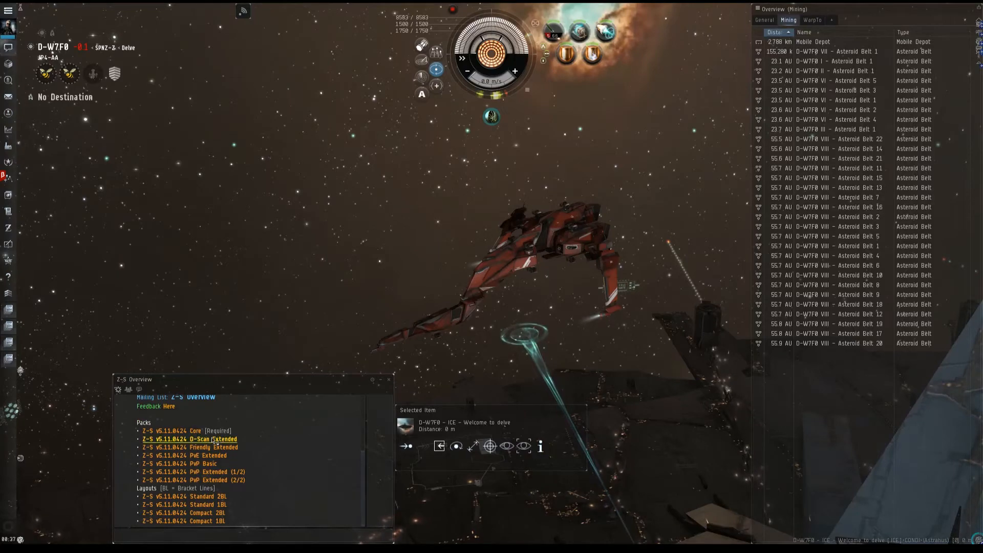
Load the Z-S Core pack and the Compact 28L layout, confirming each Load Overview Profile prompt.
{"action": "left_click", "coordinate": [191, 440]}
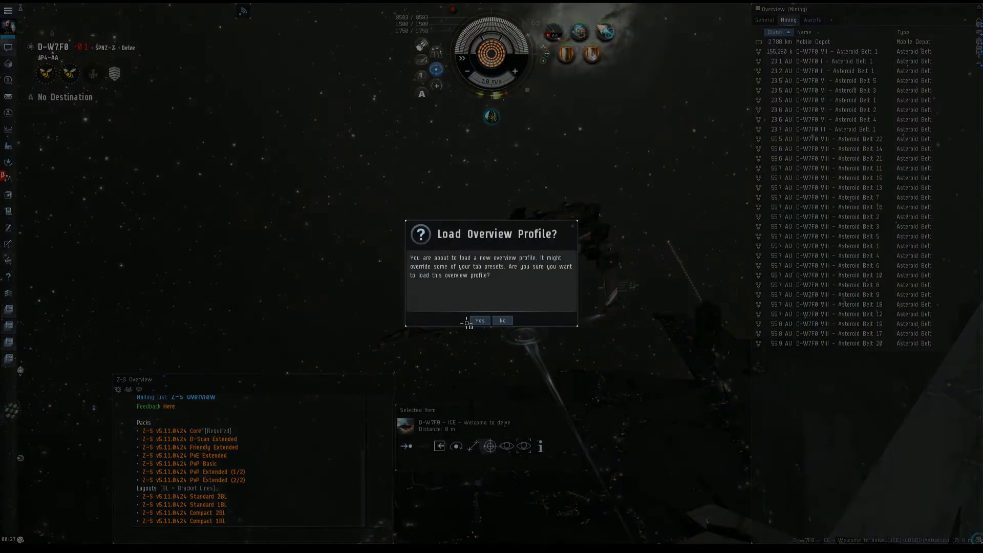
{"action": "left_click", "coordinate": [479, 320]}
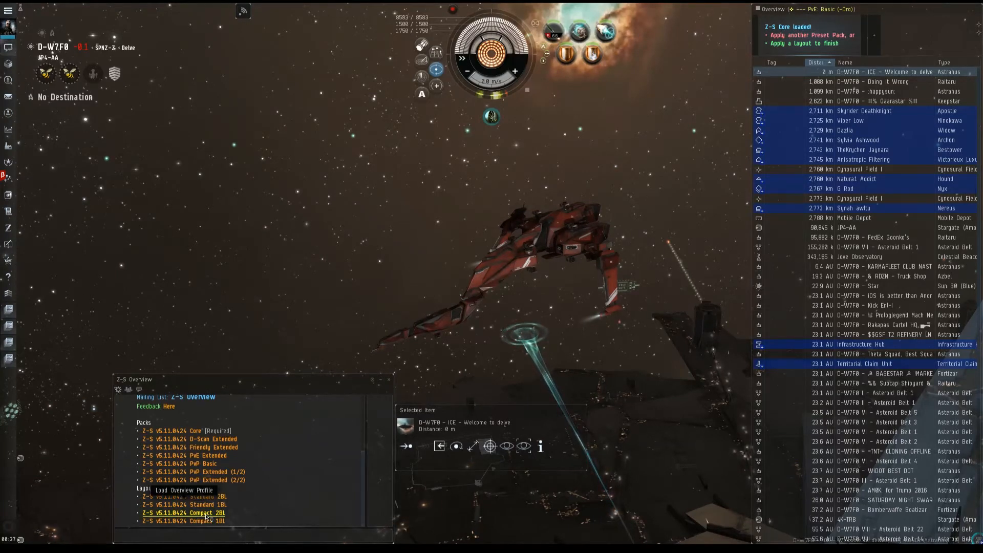
{"action": "left_click", "coordinate": [183, 512]}
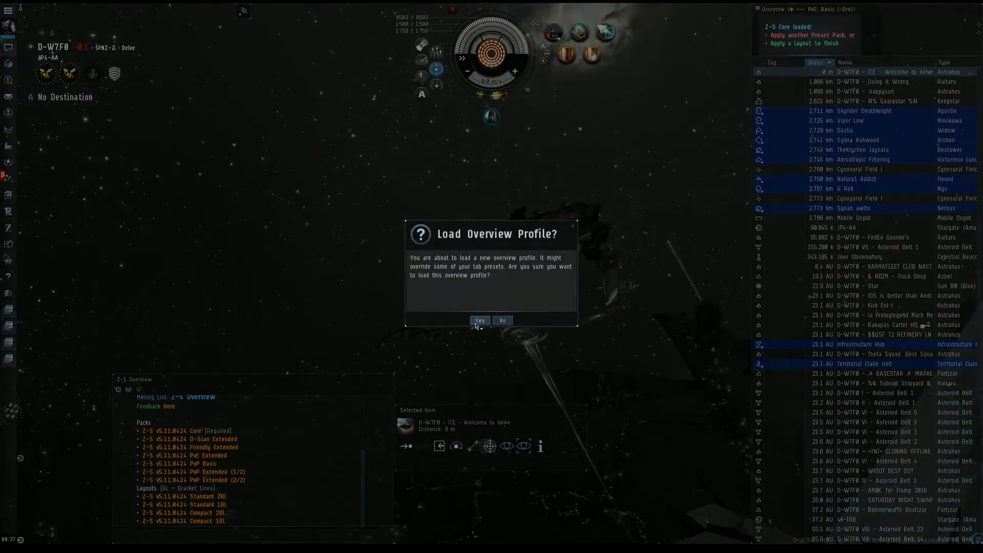
{"action": "left_click", "coordinate": [479, 321]}
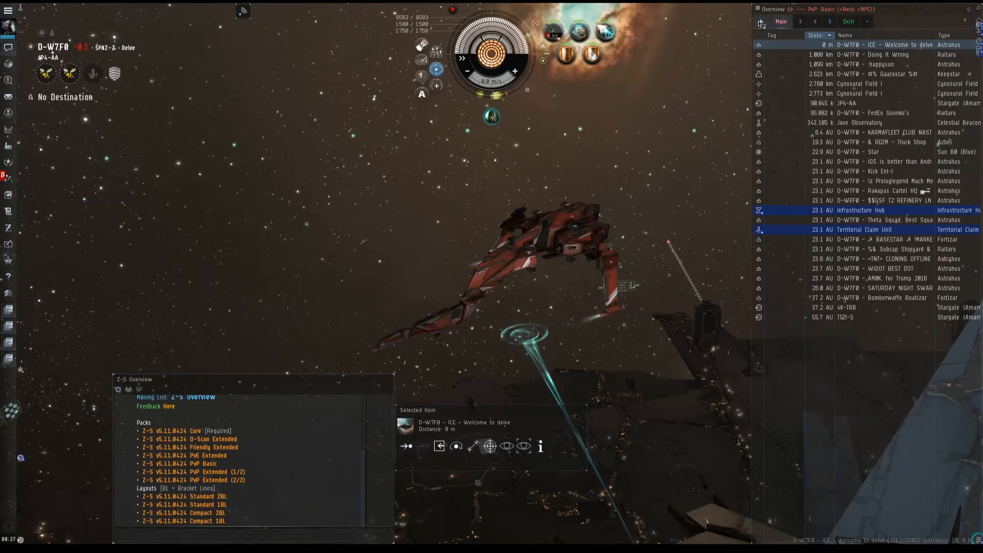
{"action": "left_click", "coordinate": [761, 24]}
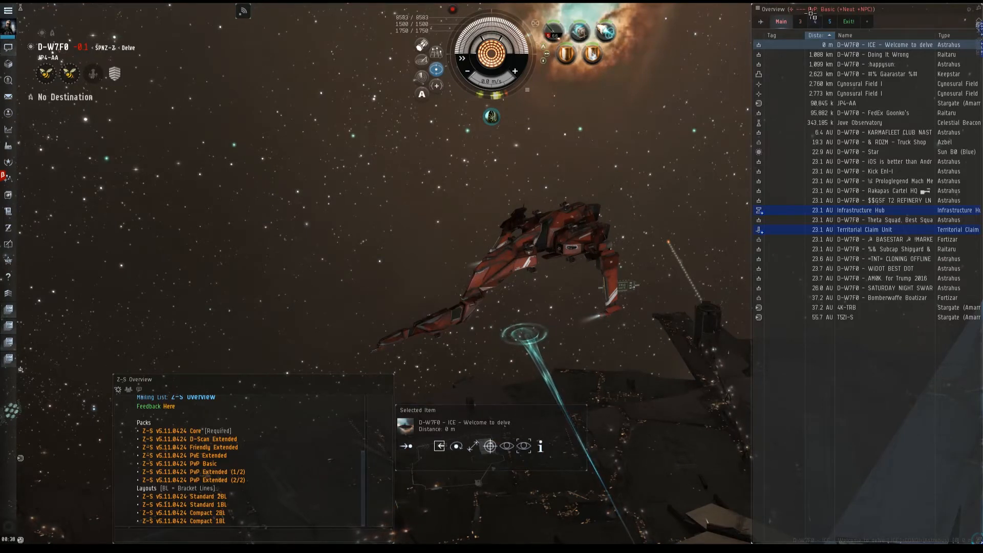
{"action": "left_click", "coordinate": [828, 22]}
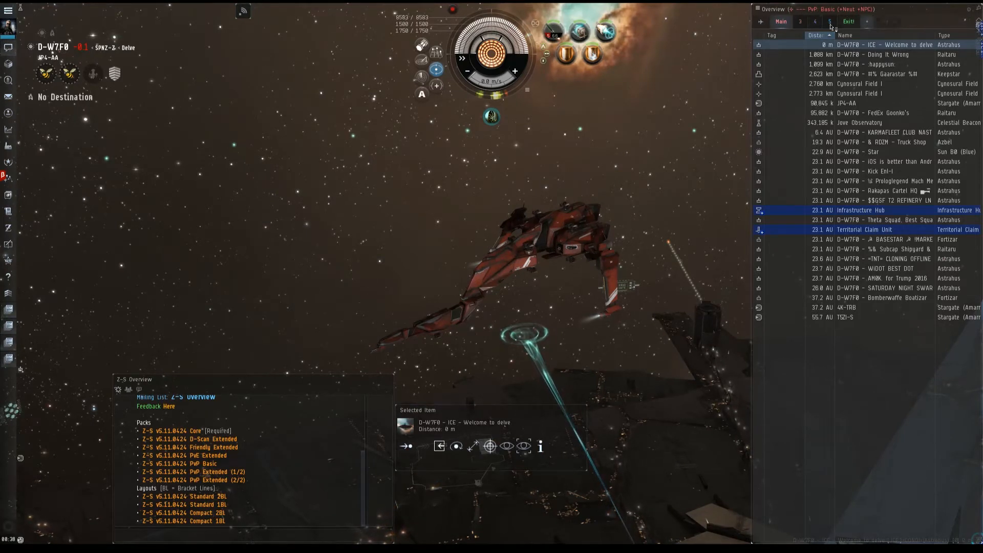
{"action": "left_click", "coordinate": [829, 22]}
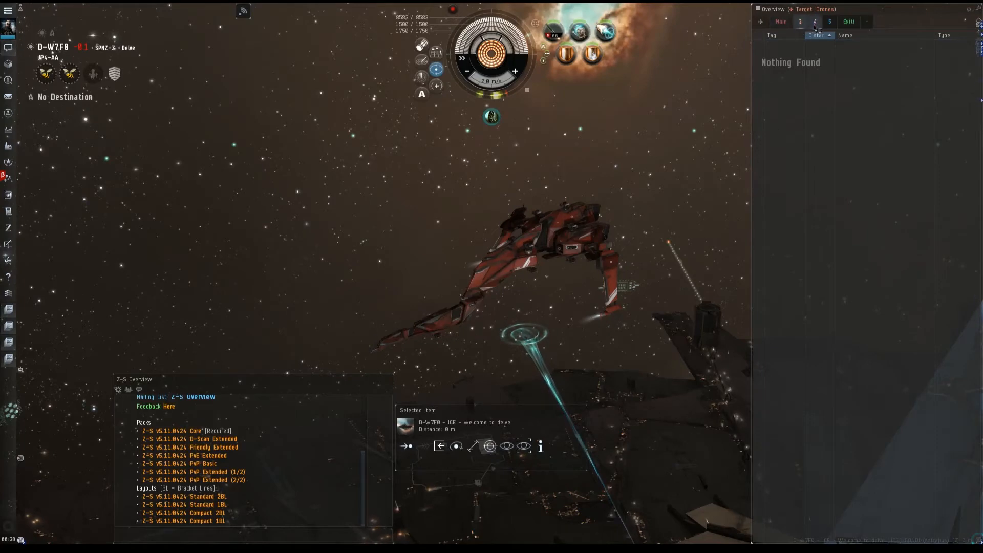
{"action": "left_click", "coordinate": [814, 22]}
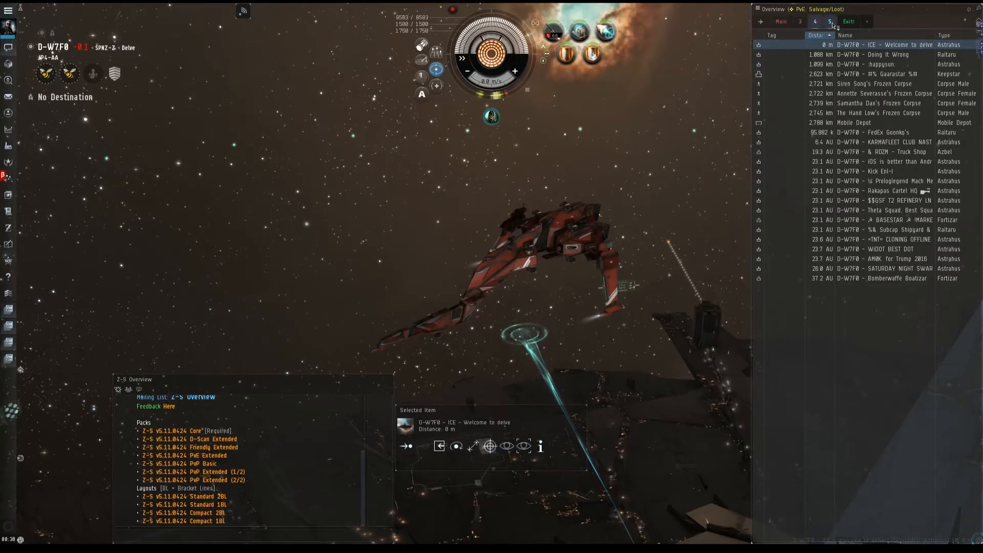
{"action": "left_click", "coordinate": [814, 20]}
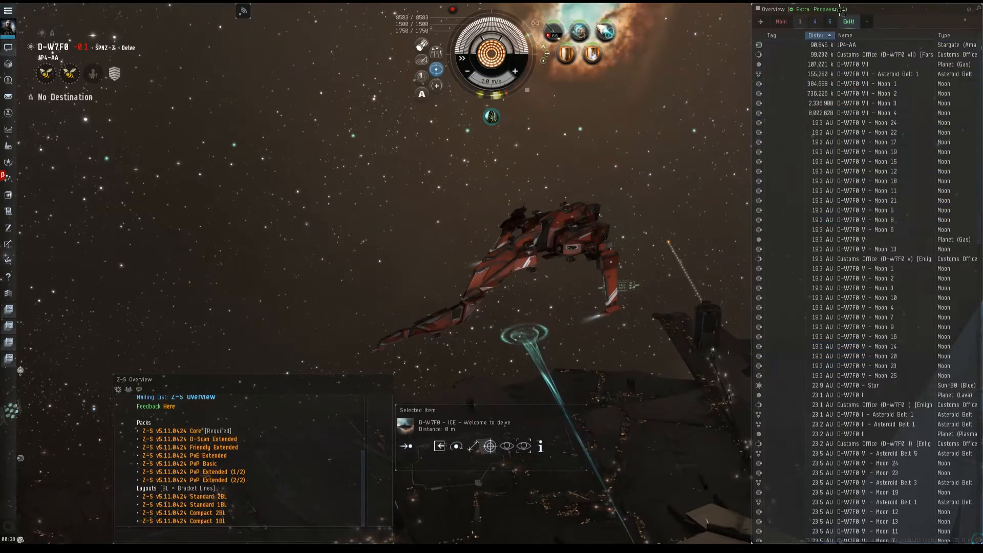
{"action": "left_click", "coordinate": [780, 21]}
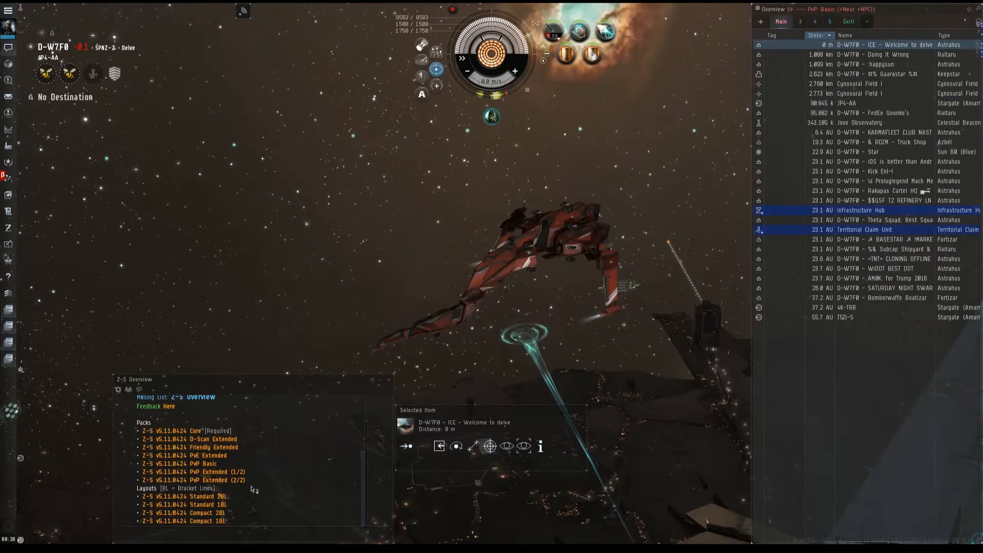
{"action": "mouse_move", "coordinate": [183, 504]}
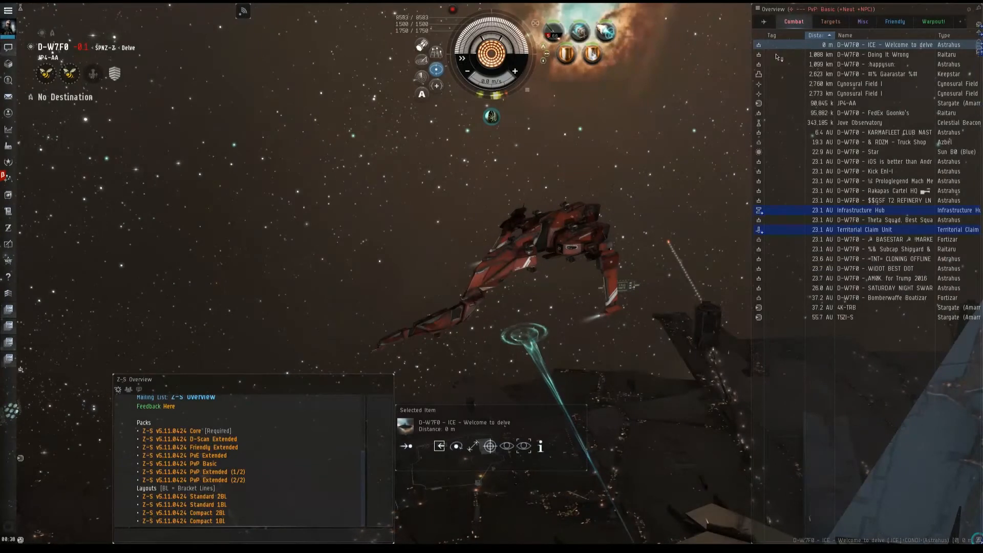
Preview the Misc and Friendly overview tabs of the widened Standard layout.
{"action": "left_click", "coordinate": [799, 21]}
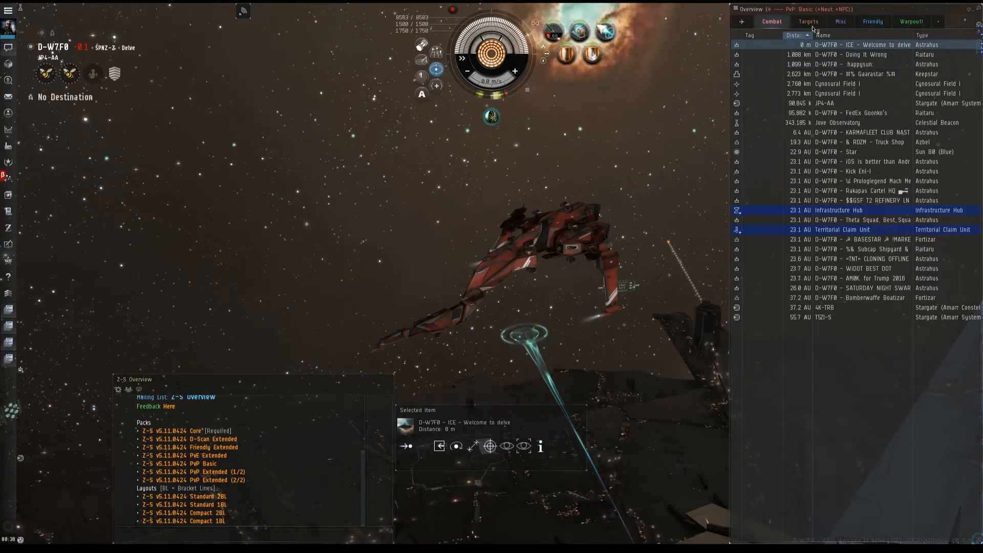
{"action": "left_click", "coordinate": [808, 20]}
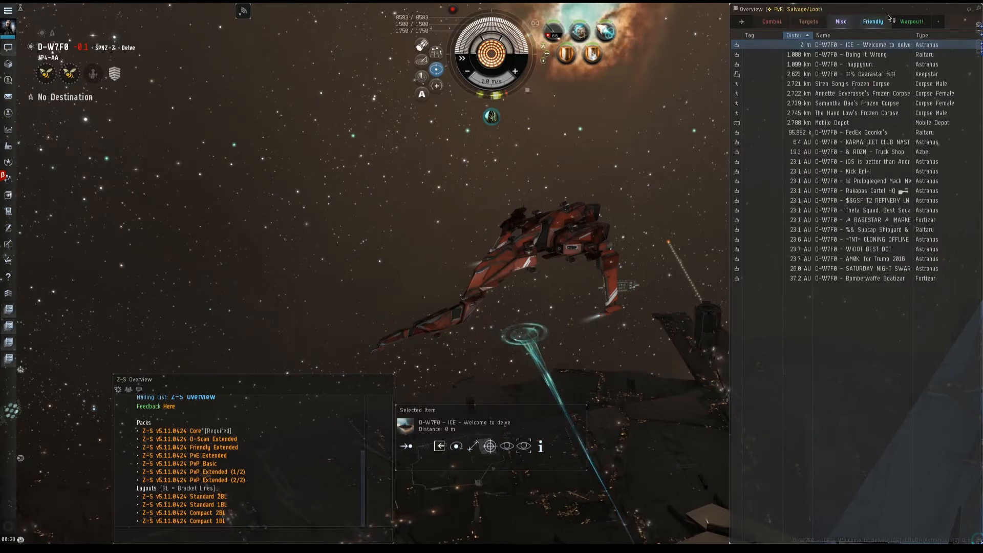
{"action": "left_click", "coordinate": [872, 22]}
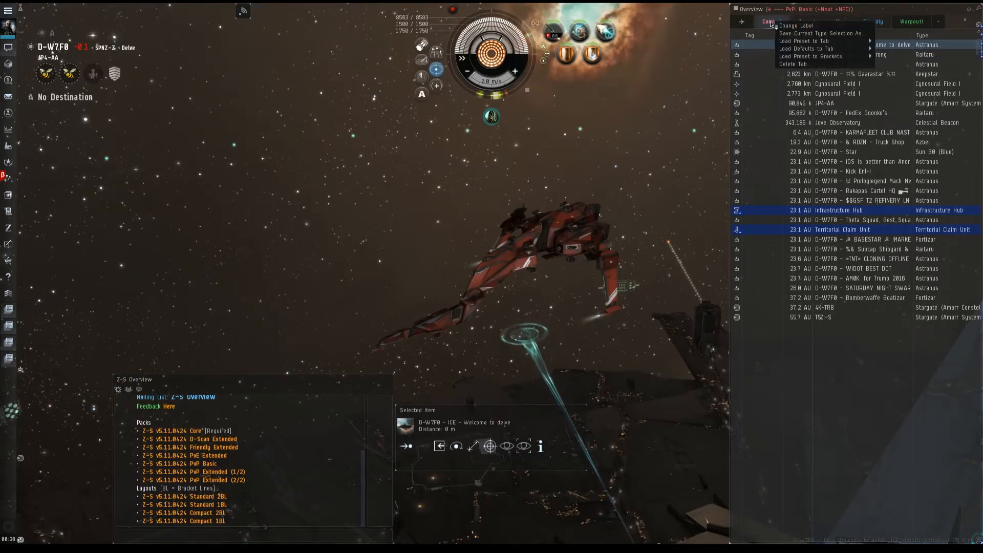
{"action": "mouse_move", "coordinate": [805, 41]}
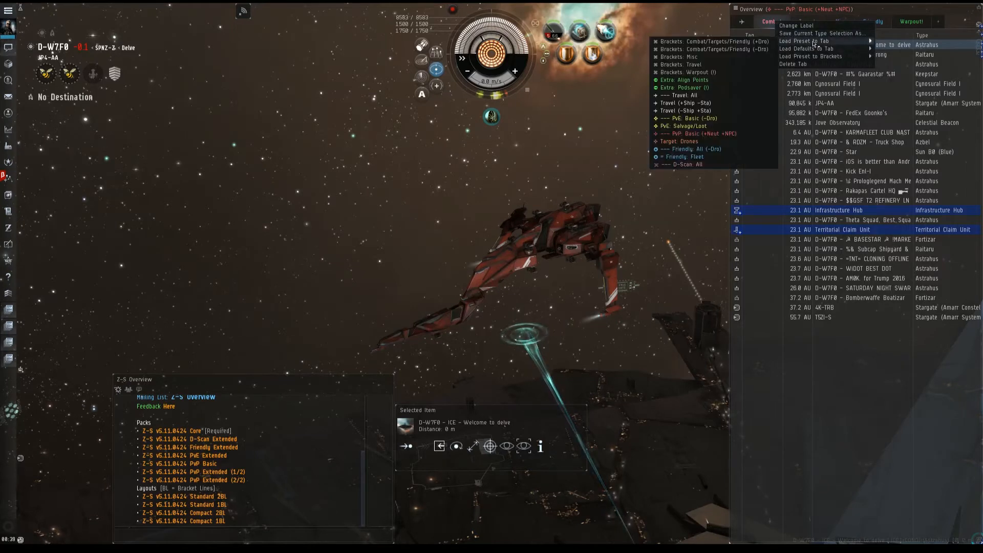
{"action": "mouse_move", "coordinate": [706, 42]}
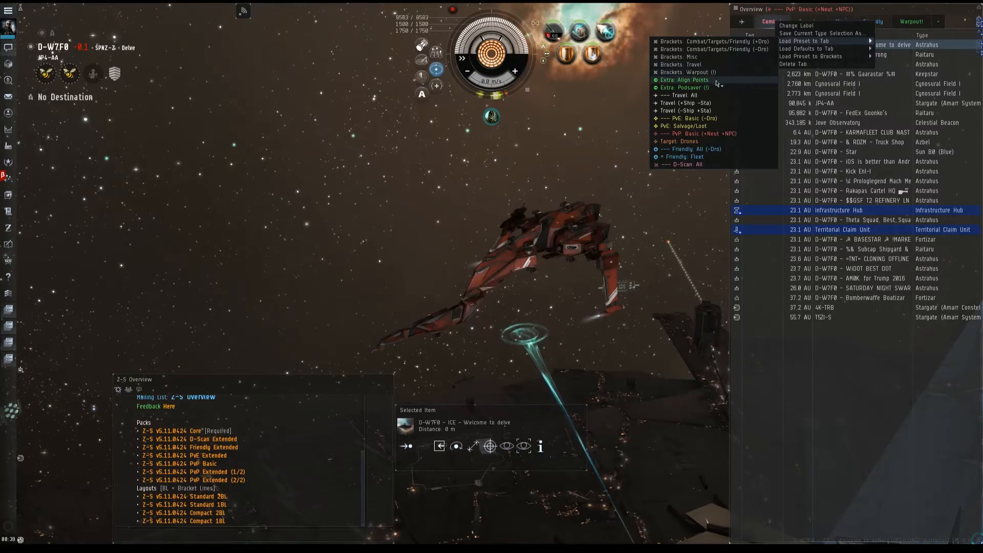
Load Extra: Align Points into the Combat tab, scroll its list, then restore PvP: Basic (+Neut +NPC).
{"action": "left_click", "coordinate": [684, 80]}
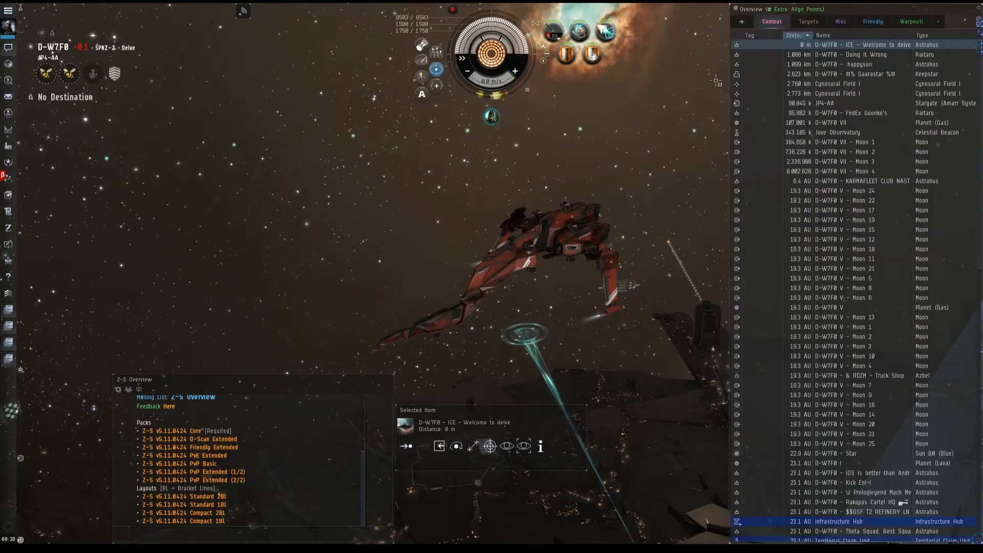
{"action": "scroll", "scroll_direction": "down", "scroll_amount": 3}
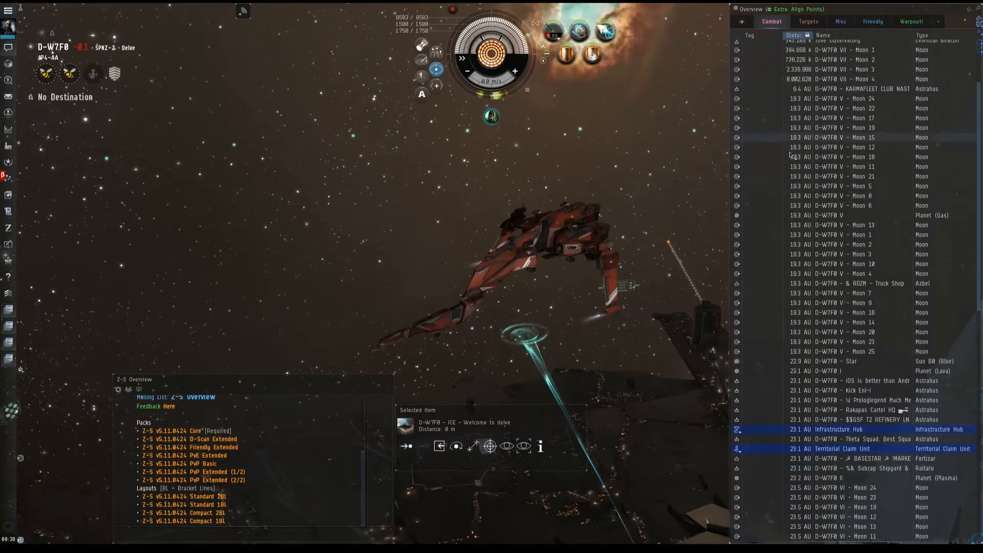
{"action": "scroll", "scroll_direction": "down", "scroll_amount": 3}
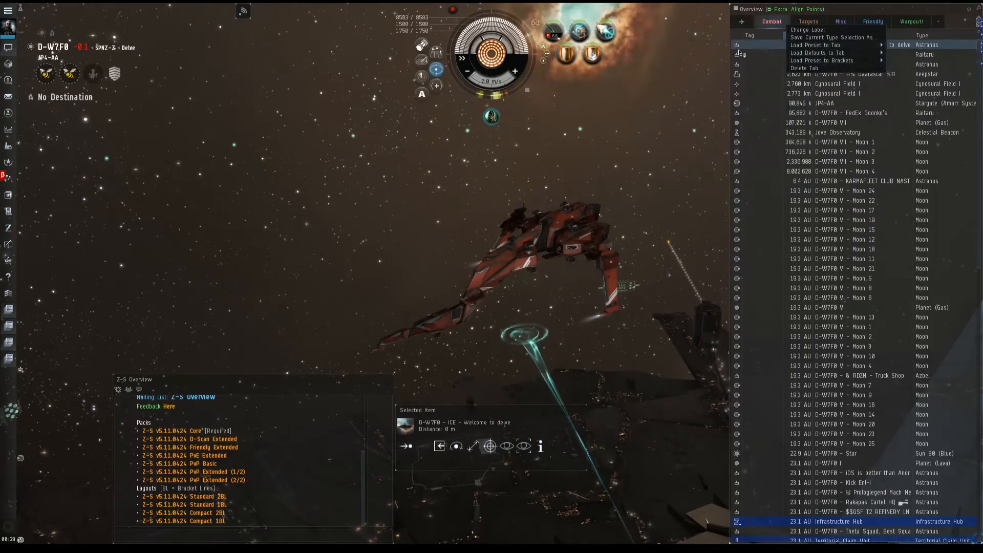
{"action": "left_click", "coordinate": [818, 44]}
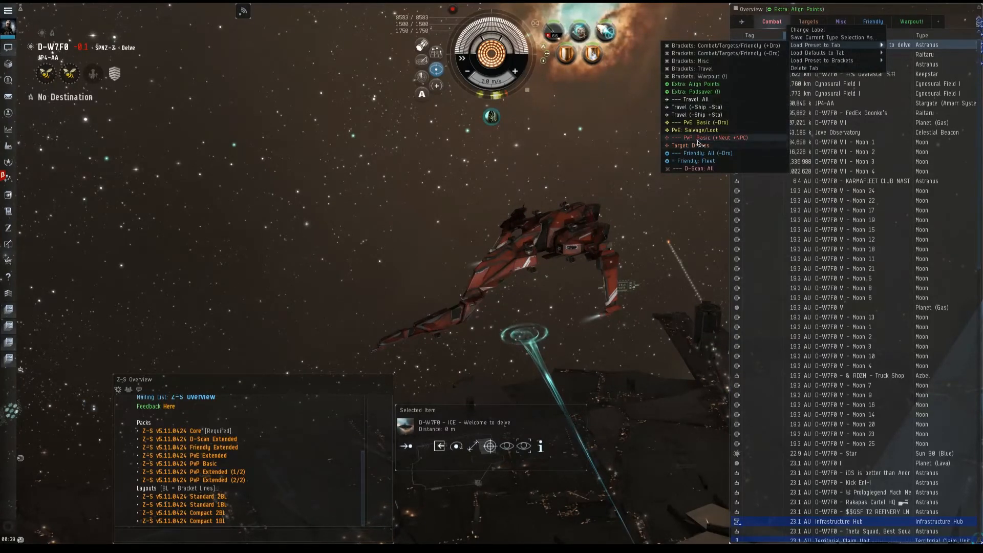
{"action": "left_click", "coordinate": [703, 137]}
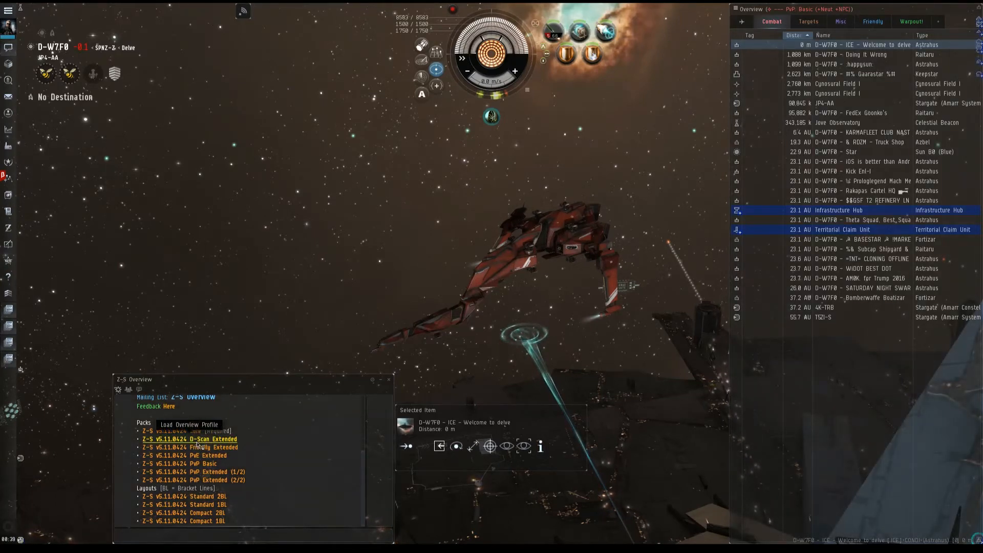
Load the D-Scan Extended, Friendly Extended and PvP Basic packs, confirming each prompt.
{"action": "left_click", "coordinate": [203, 439]}
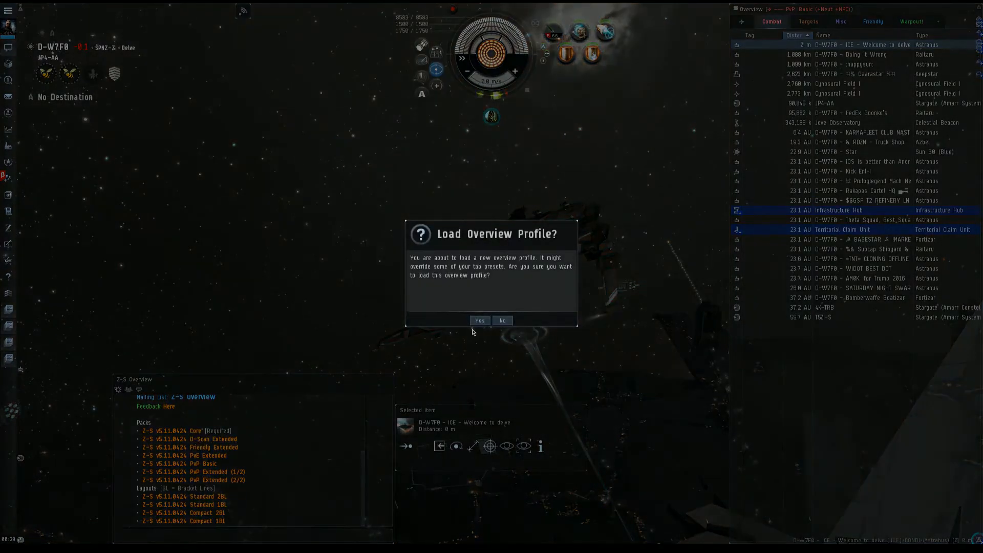
{"action": "left_click", "coordinate": [479, 320]}
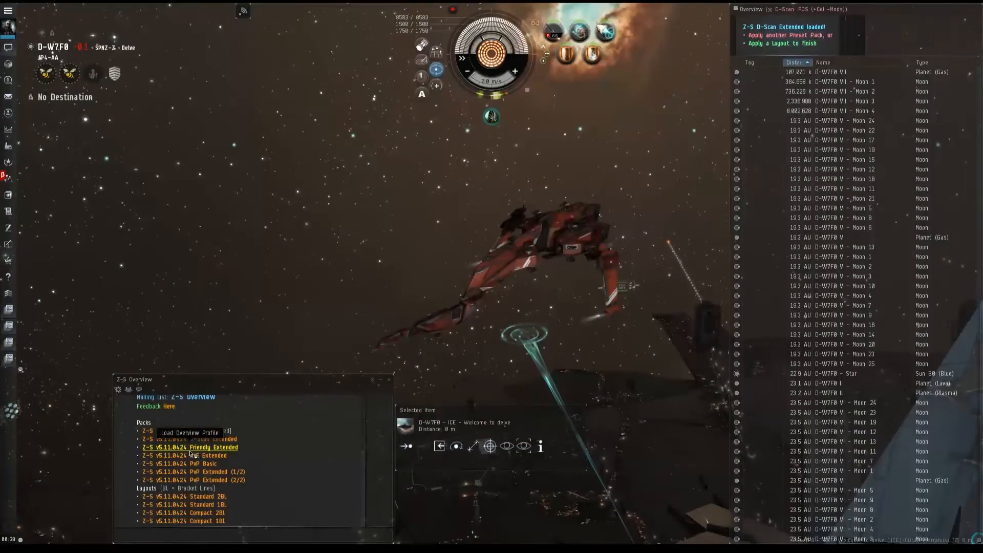
{"action": "left_click", "coordinate": [201, 438]}
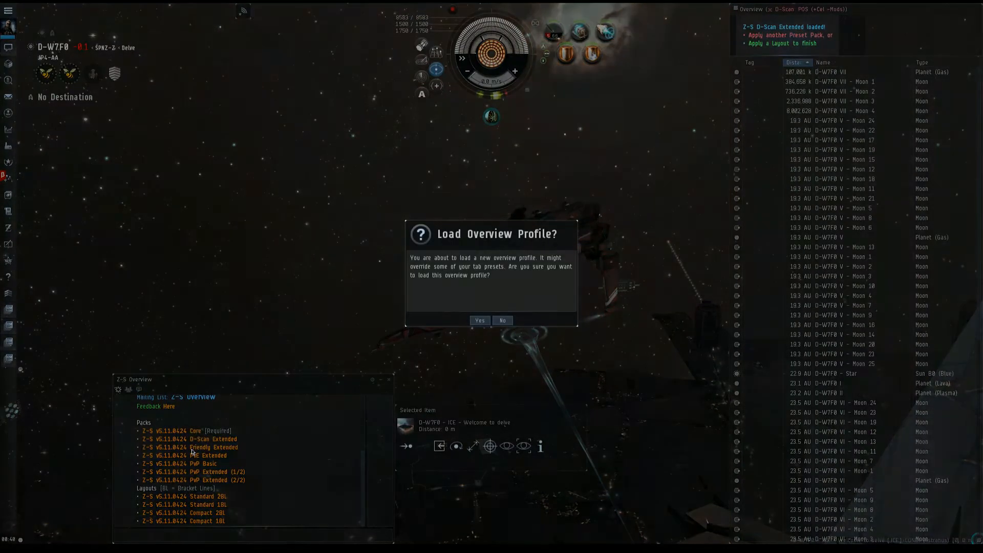
{"action": "left_click", "coordinate": [479, 321]}
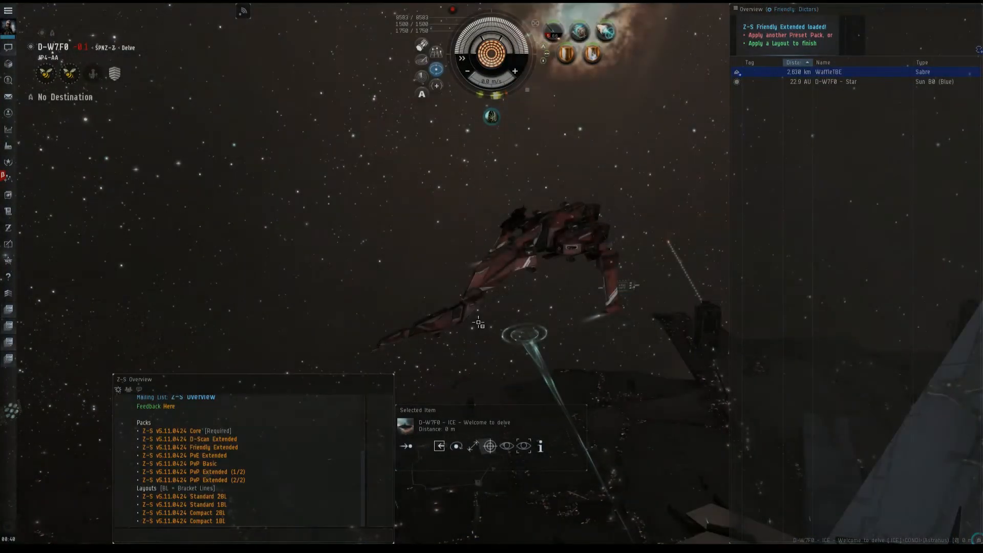
{"action": "left_click", "coordinate": [186, 455]}
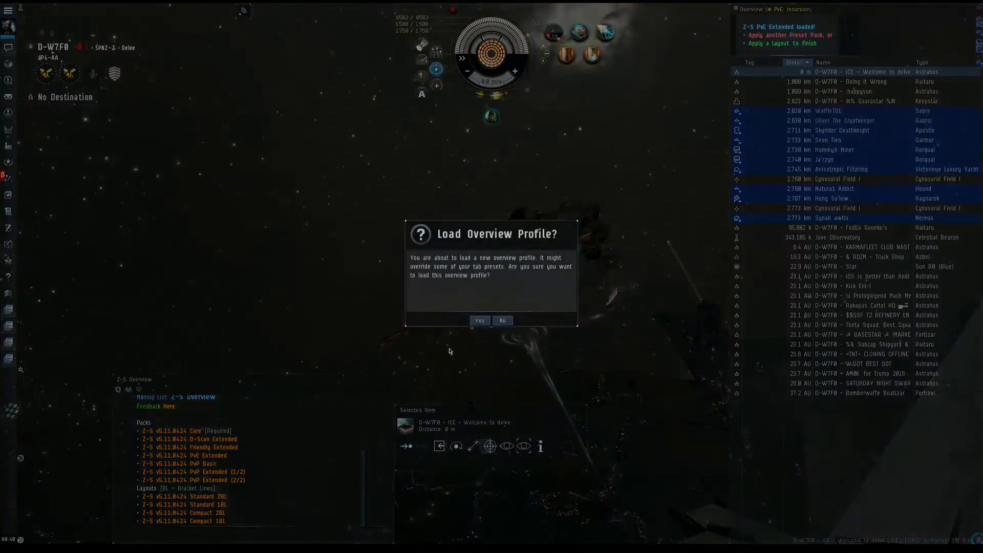
{"action": "left_click", "coordinate": [479, 321]}
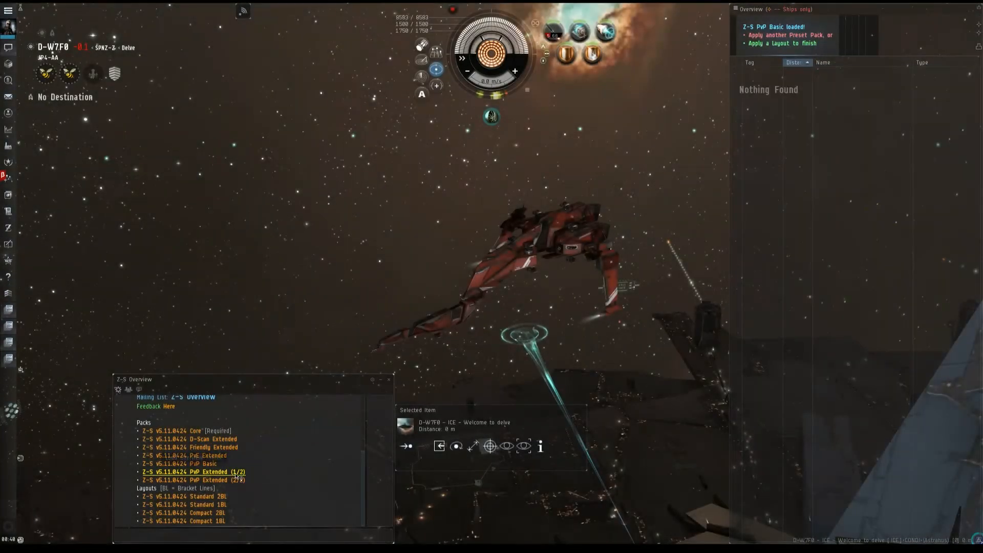
Load both PvP Extended packs and apply the Standard 28L layout, confirming each prompt.
{"action": "left_click", "coordinate": [193, 479]}
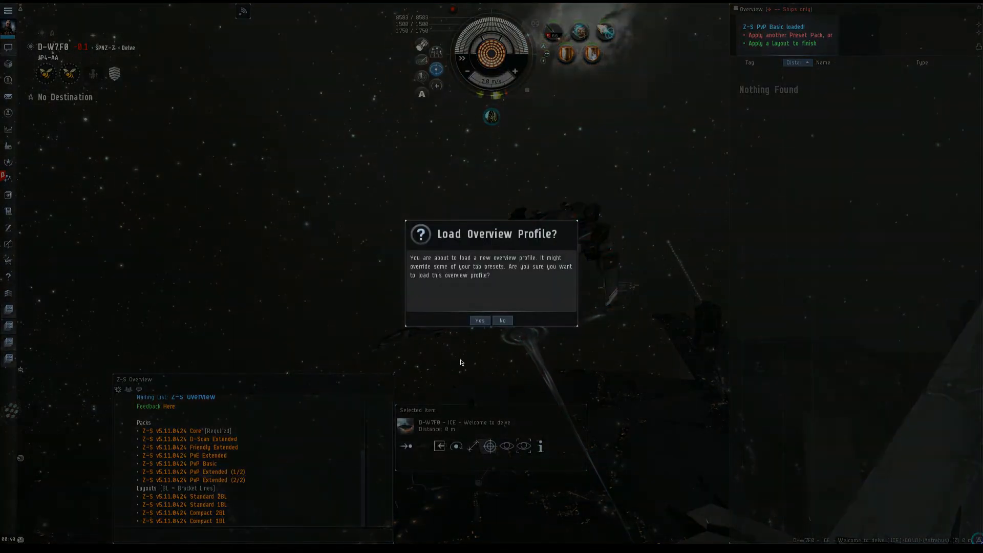
{"action": "left_click", "coordinate": [479, 320]}
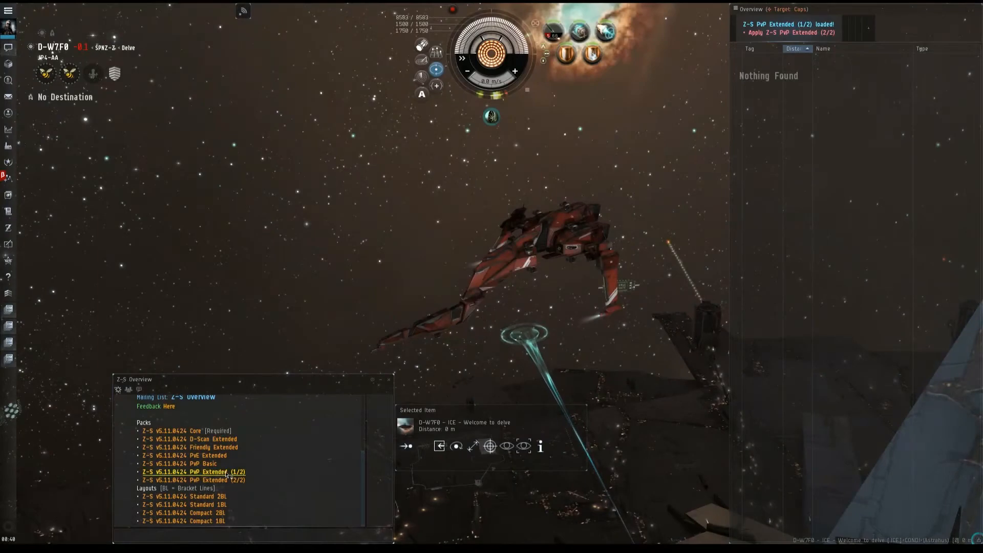
{"action": "left_click", "coordinate": [193, 471]}
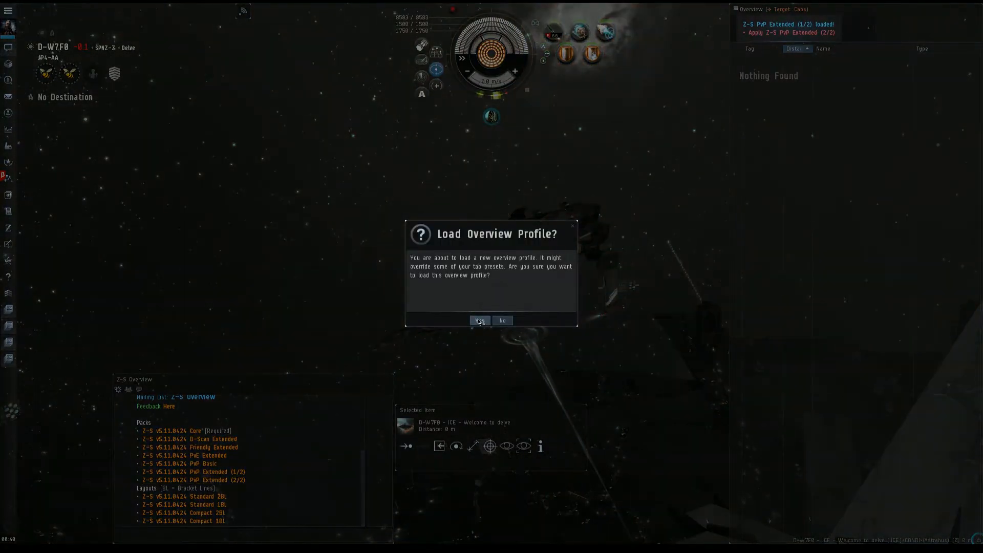
{"action": "left_click", "coordinate": [479, 321]}
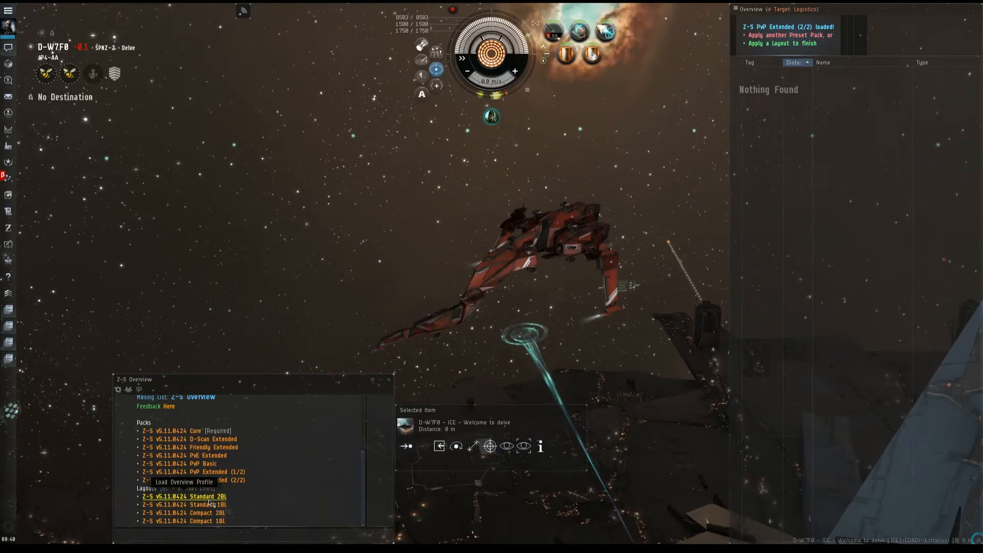
{"action": "left_click", "coordinate": [183, 496]}
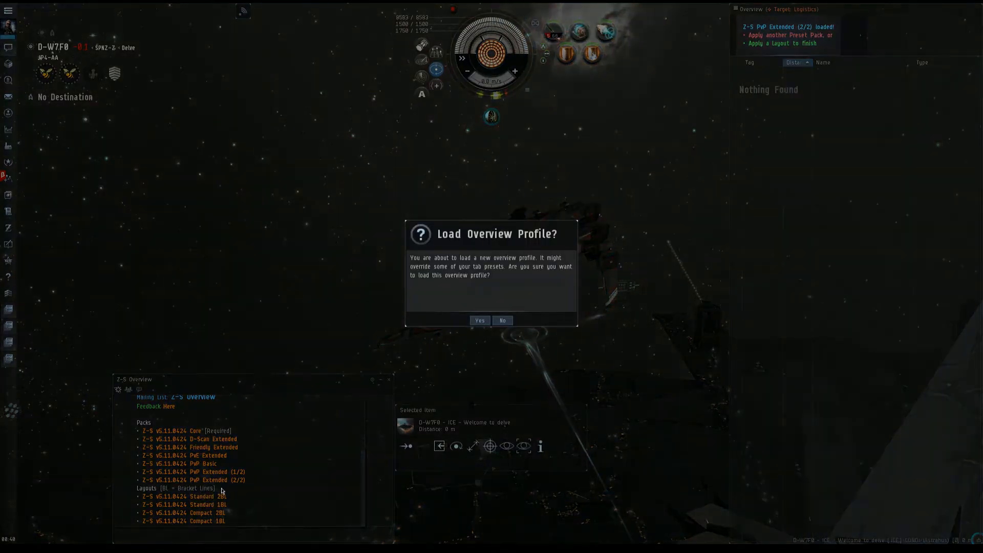
{"action": "left_click", "coordinate": [479, 321]}
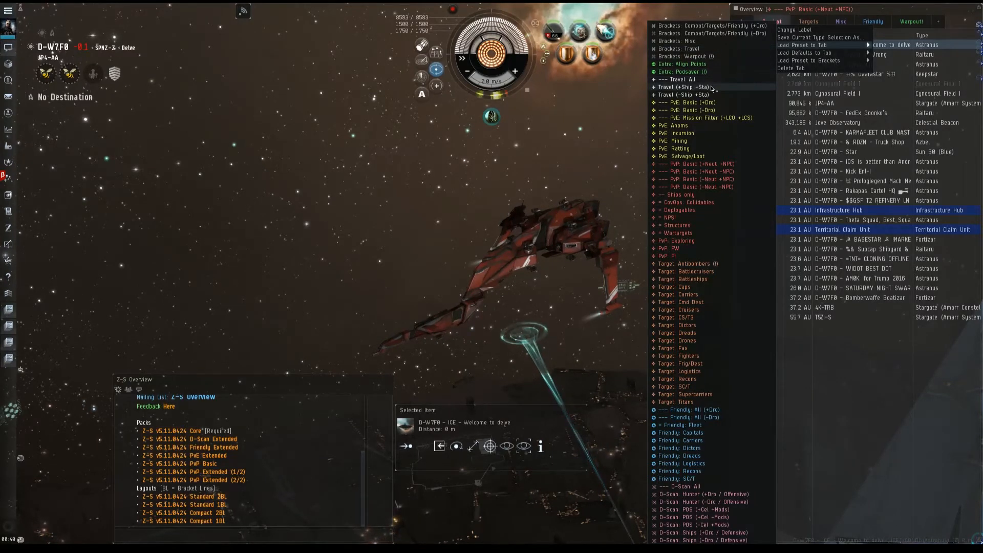
{"action": "scroll", "scroll_direction": "up", "scroll_amount": 3}
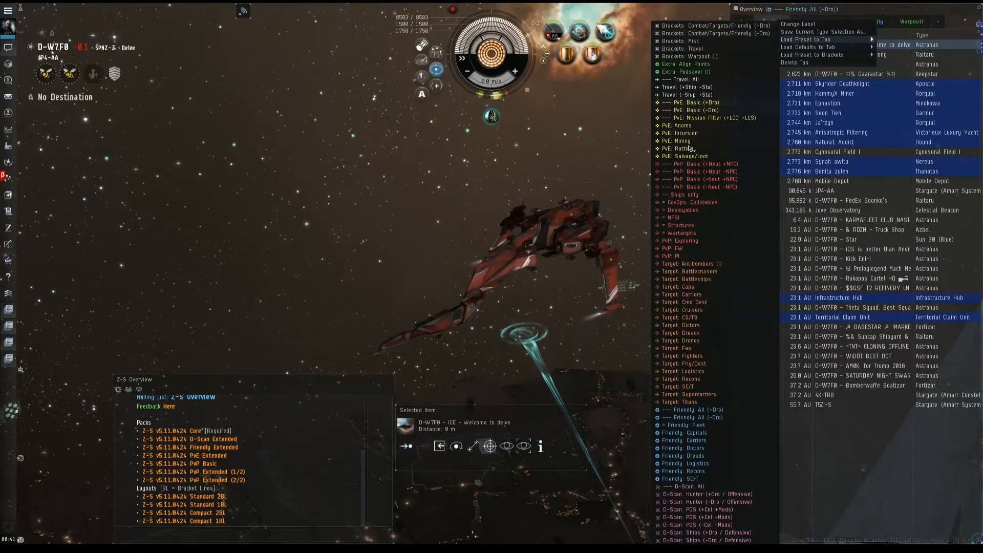
{"action": "scroll", "scroll_direction": "down", "scroll_amount": 3}
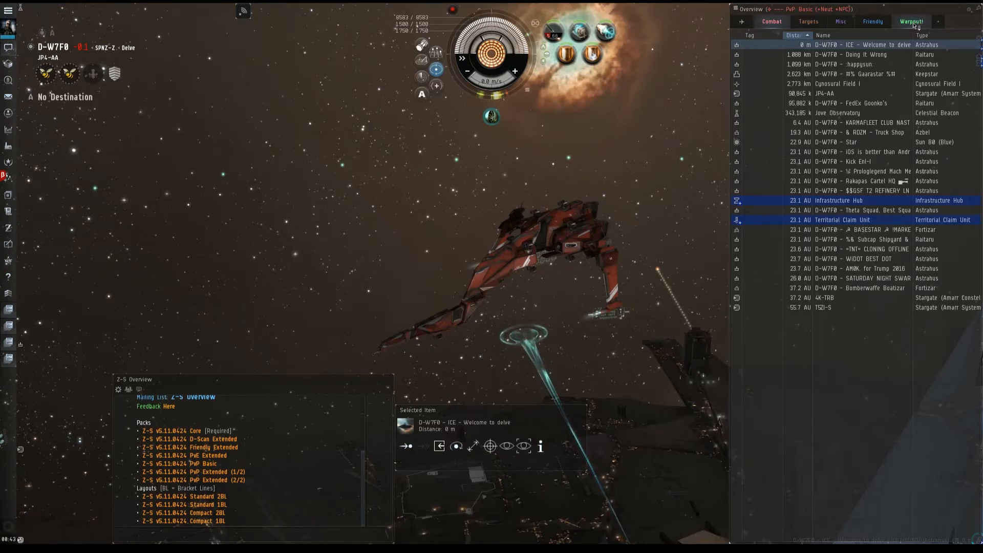
Apply the Compact 28L layout again so the tabs read Main, 3, 4, 5 and Exit.
{"action": "left_click", "coordinate": [772, 21]}
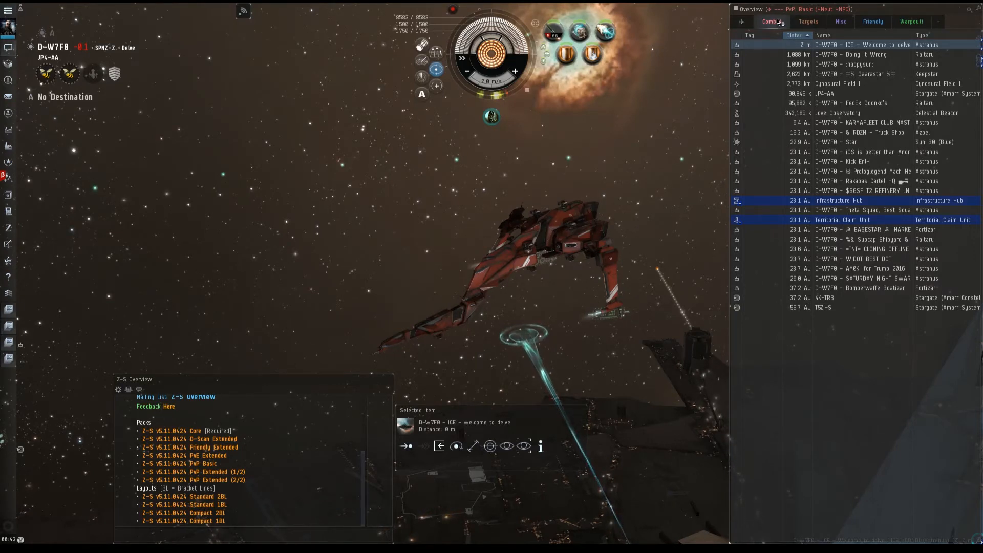
{"action": "left_click", "coordinate": [808, 21]}
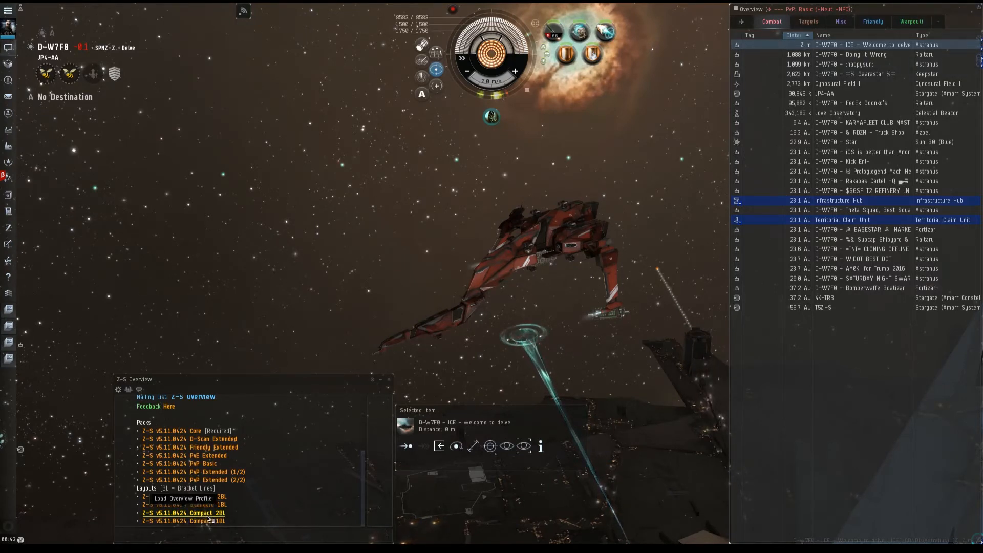
{"action": "left_click", "coordinate": [183, 512]}
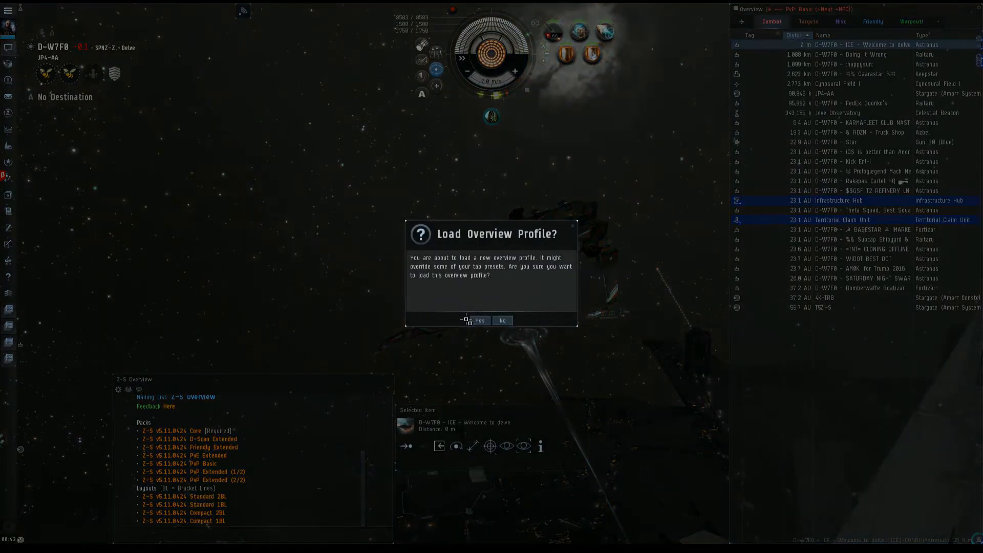
{"action": "left_click", "coordinate": [479, 320]}
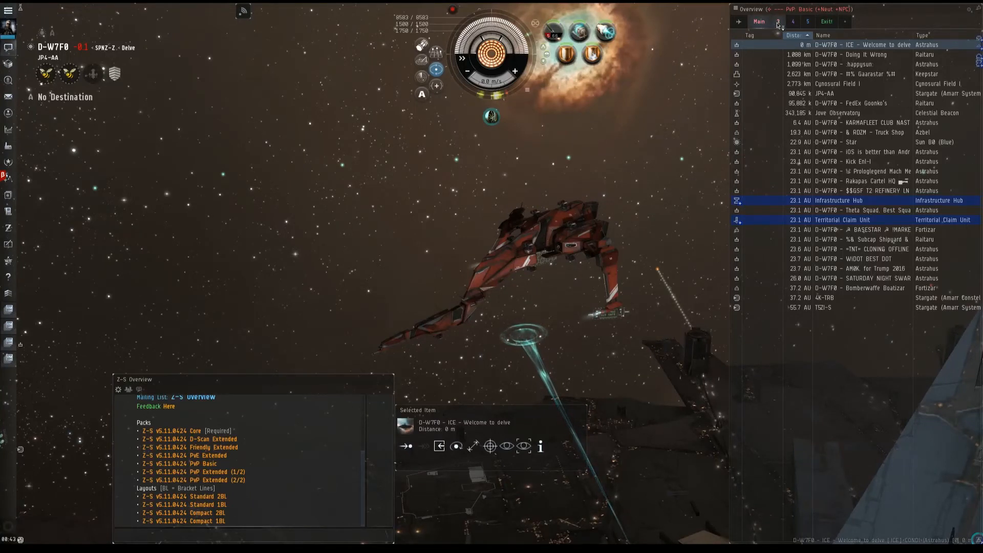
Load Extra: Align Points into an overview tab, compare it with Main, then load a different preset.
{"action": "left_click", "coordinate": [792, 22]}
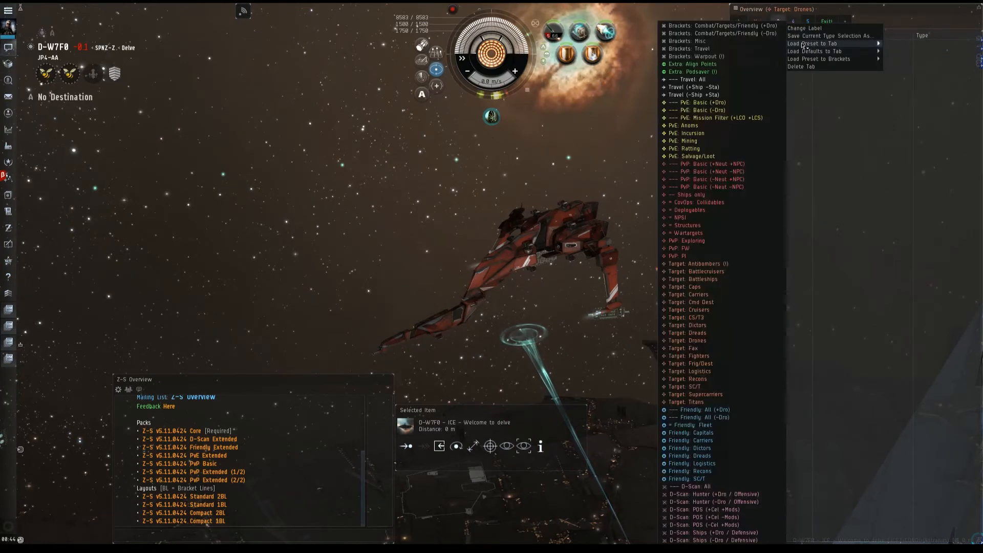
{"action": "mouse_move", "coordinate": [712, 65]}
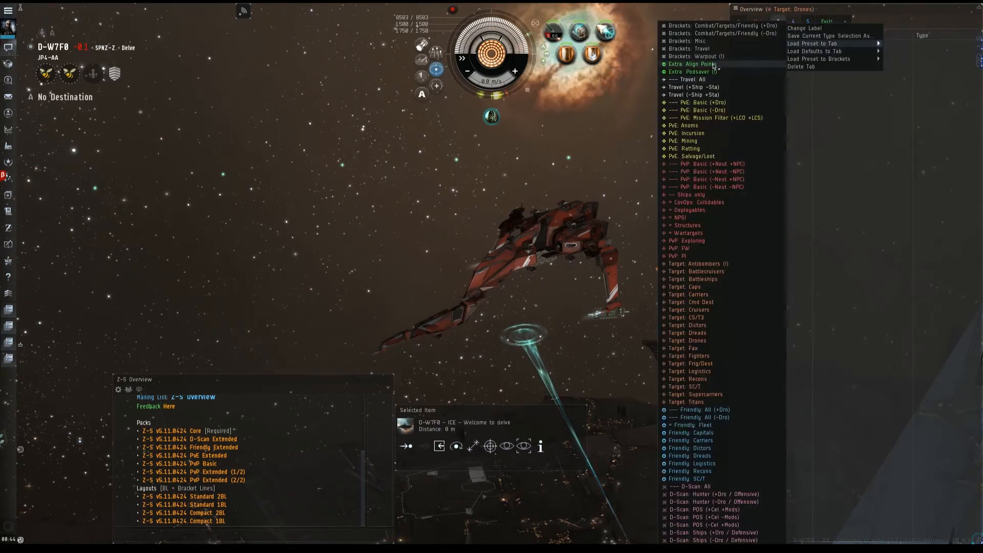
{"action": "left_click", "coordinate": [693, 63]}
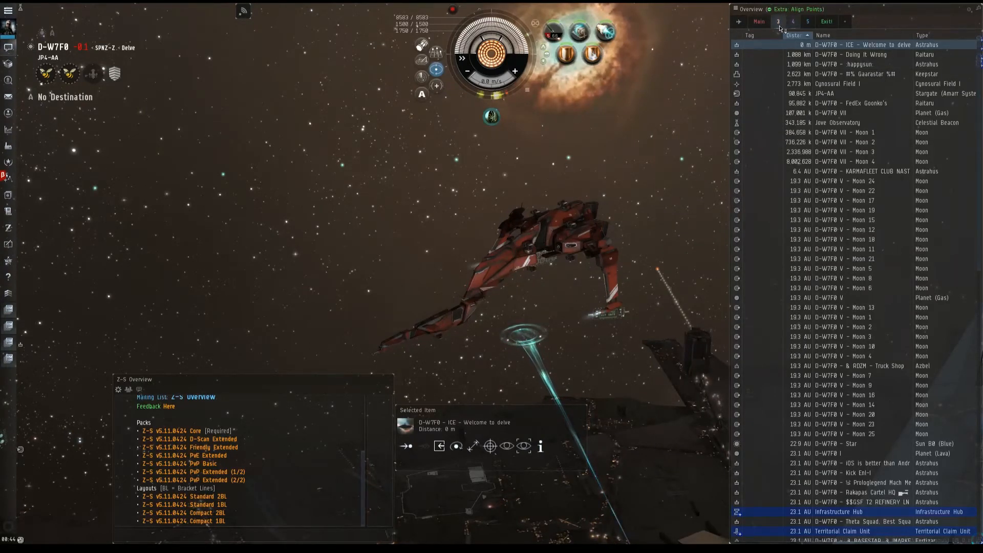
{"action": "left_click", "coordinate": [759, 21]}
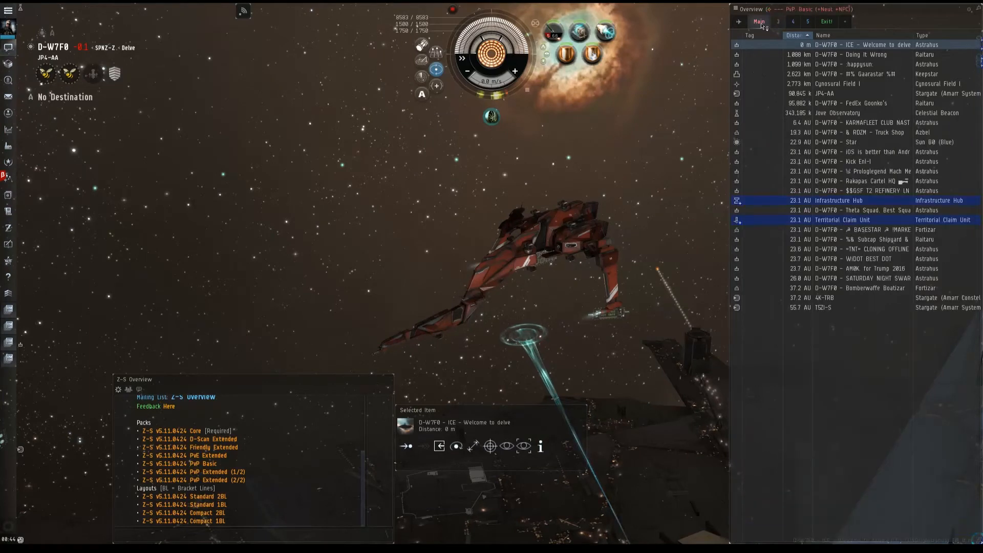
{"action": "left_click", "coordinate": [779, 21]}
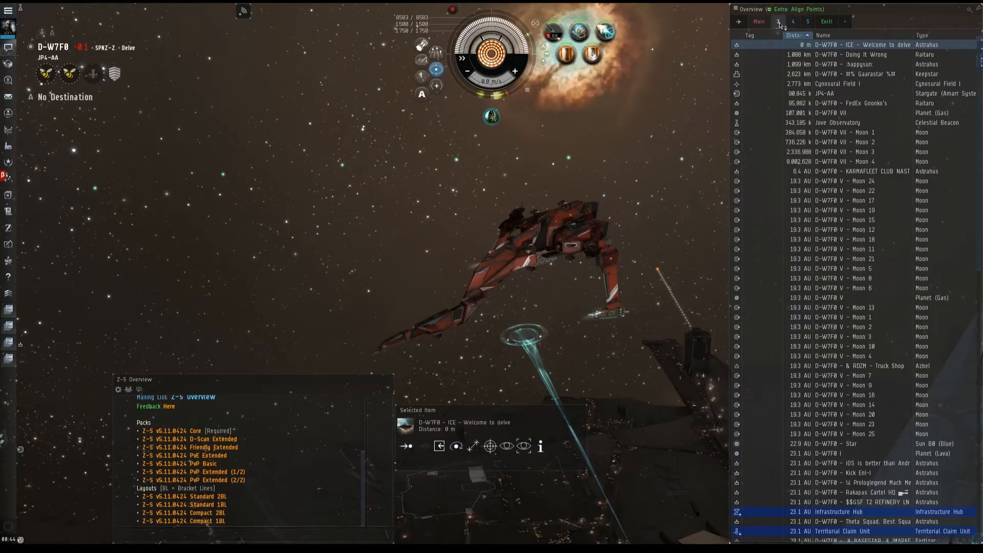
{"action": "left_click", "coordinate": [793, 21]}
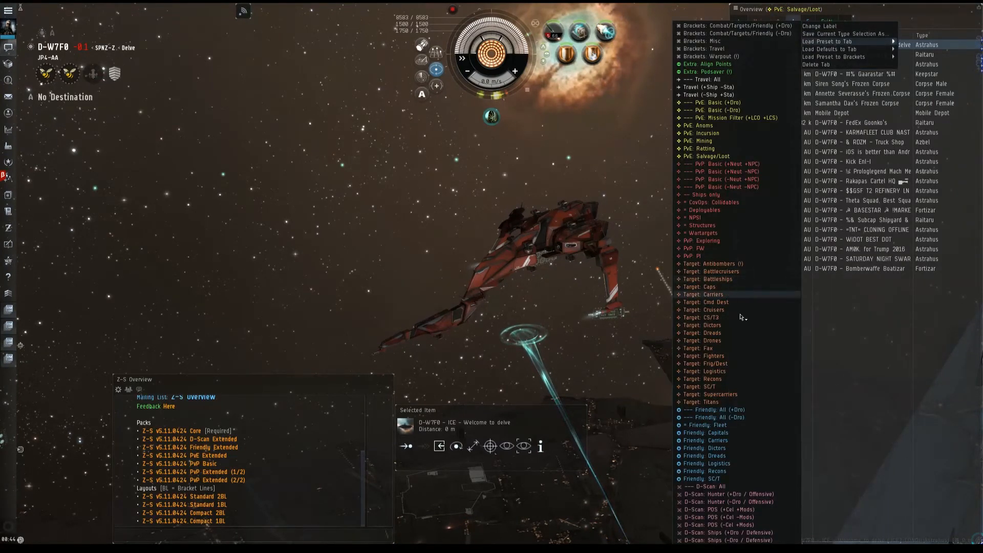
{"action": "mouse_move", "coordinate": [719, 240]}
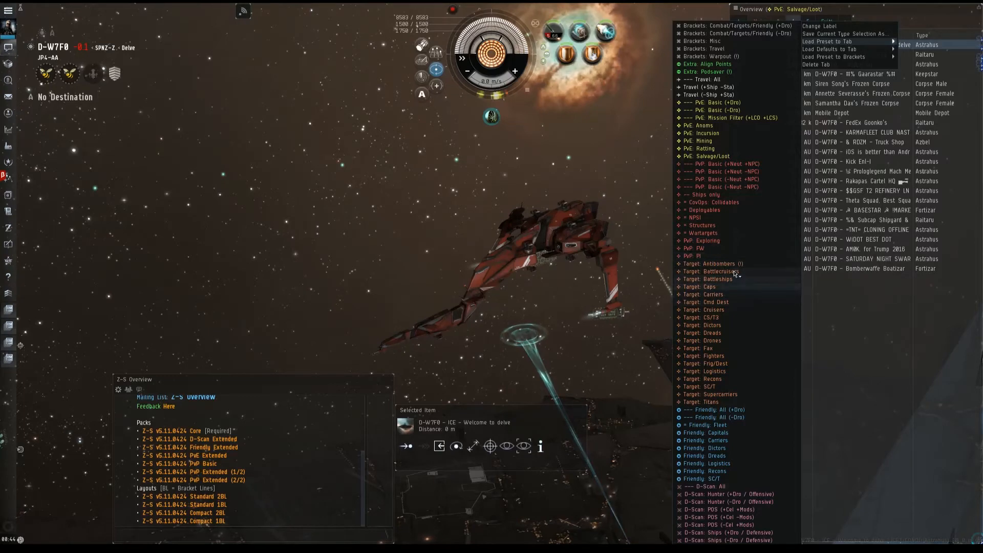
{"action": "left_click", "coordinate": [715, 264]}
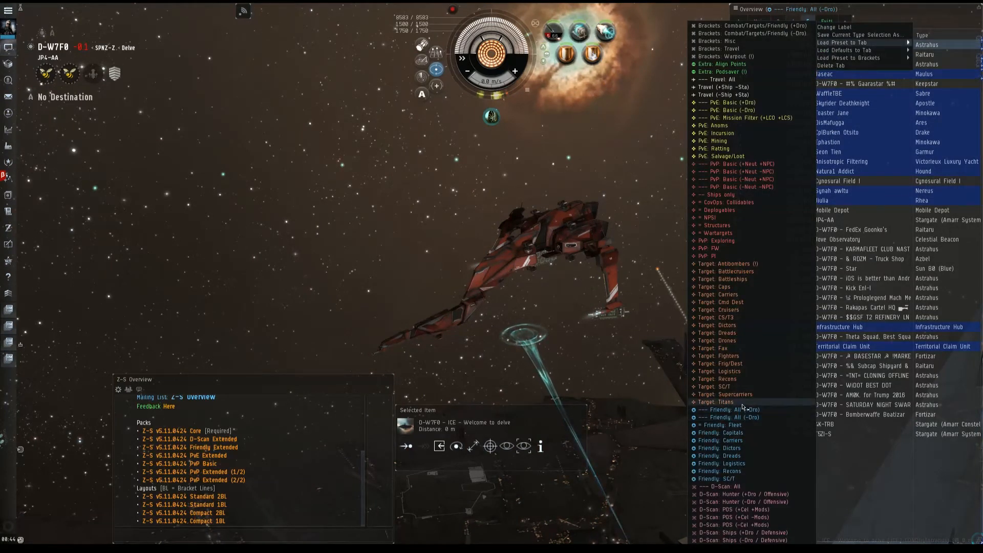
Load the Target: Fighters preset into the Exit overview tab.
{"action": "left_click", "coordinate": [727, 393]}
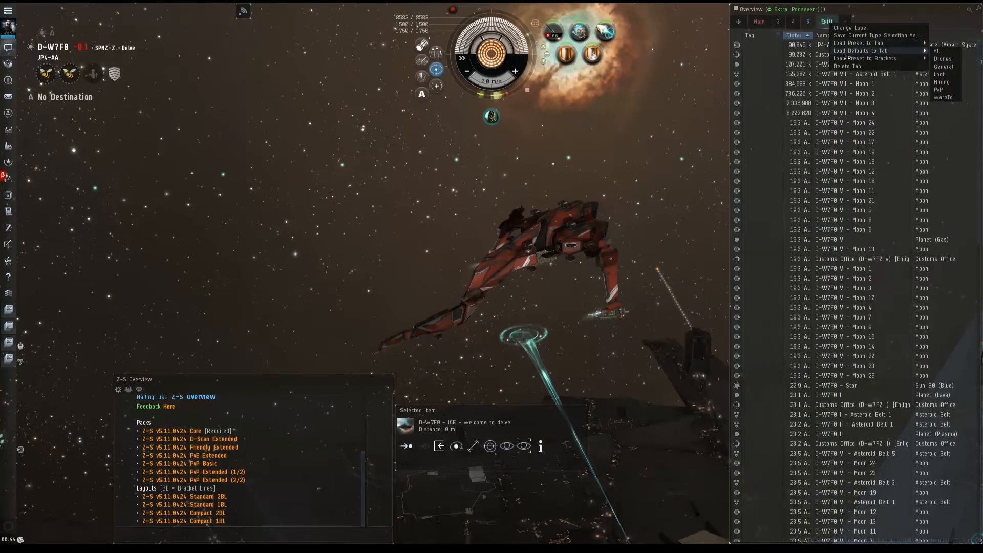
{"action": "left_click", "coordinate": [864, 43]}
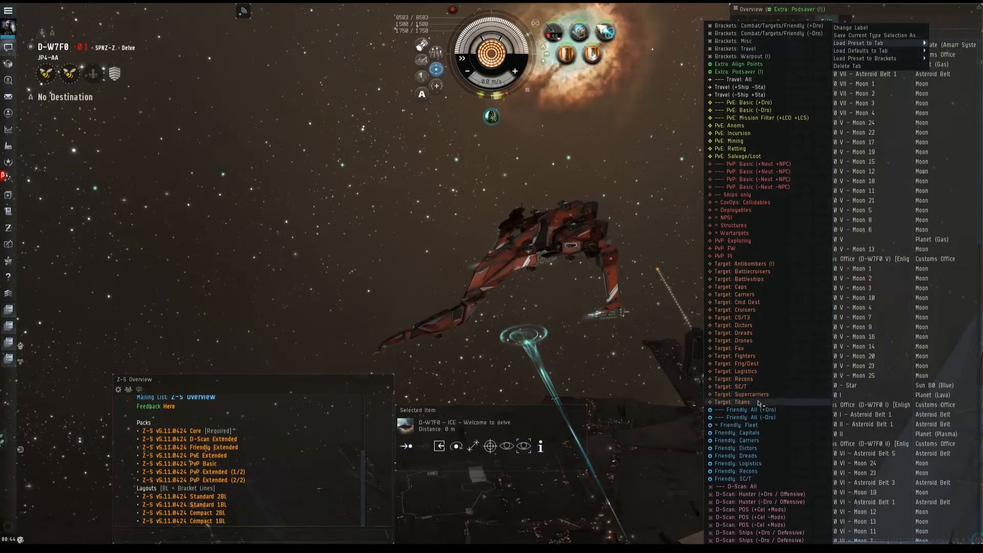
{"action": "mouse_move", "coordinate": [764, 363]}
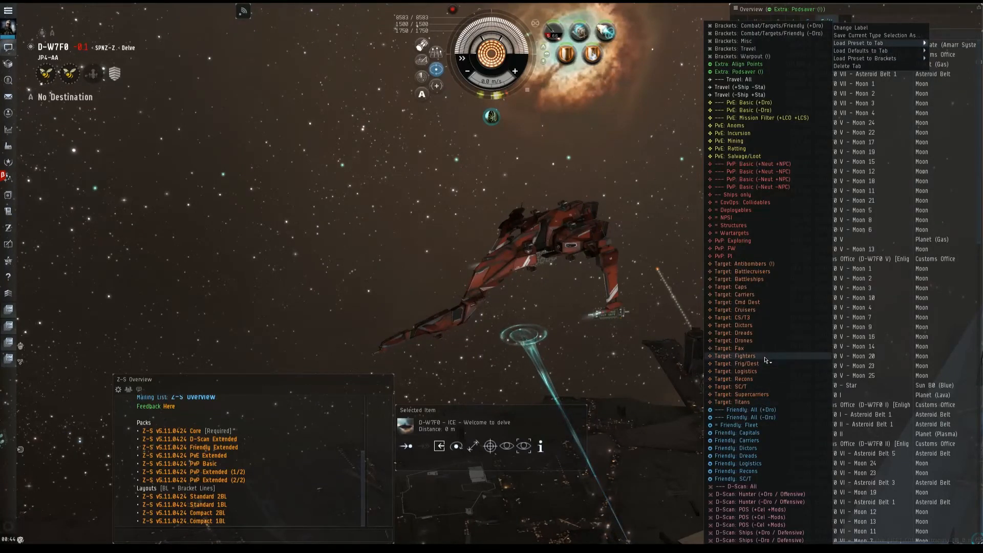
{"action": "left_click", "coordinate": [736, 355]}
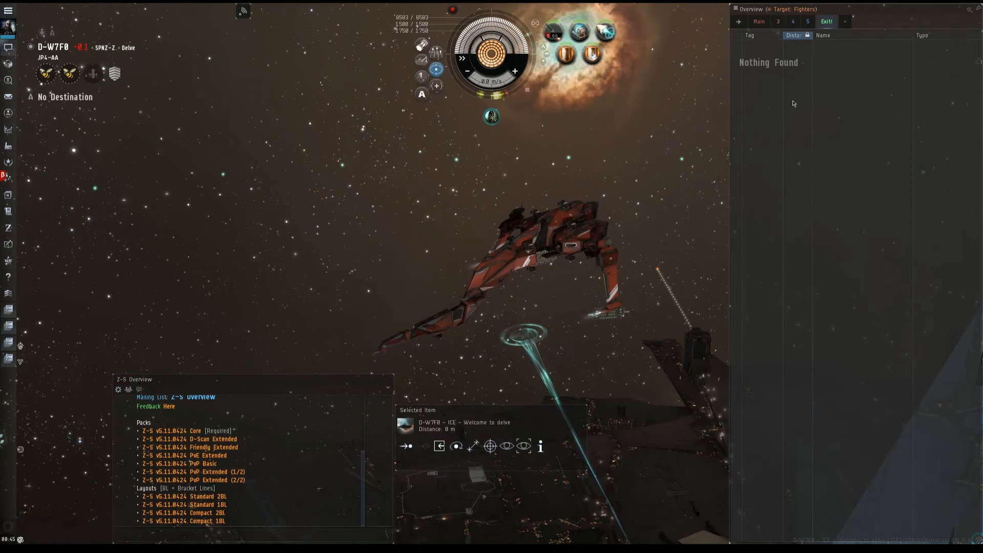
Browse the Main tab's Load Preset to Brackets and Load Defaults submenus, then select the Cynosural Field in space.
{"action": "left_click", "coordinate": [758, 20]}
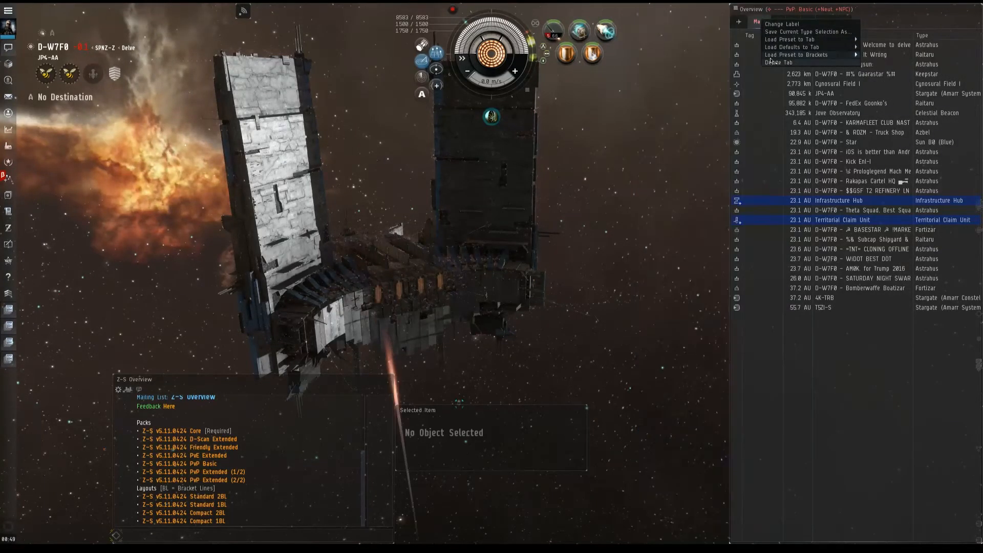
{"action": "left_click", "coordinate": [791, 39]}
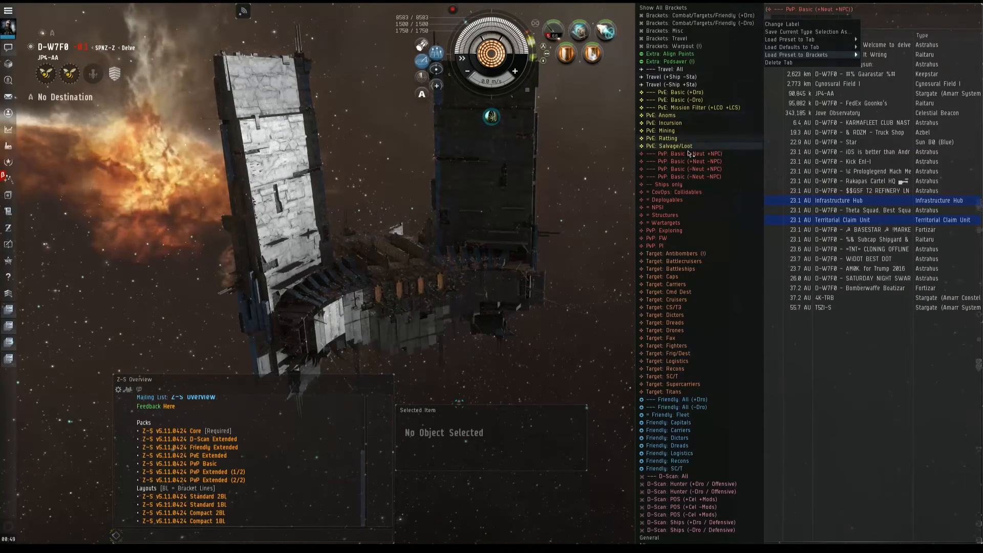
{"action": "mouse_move", "coordinate": [685, 231]}
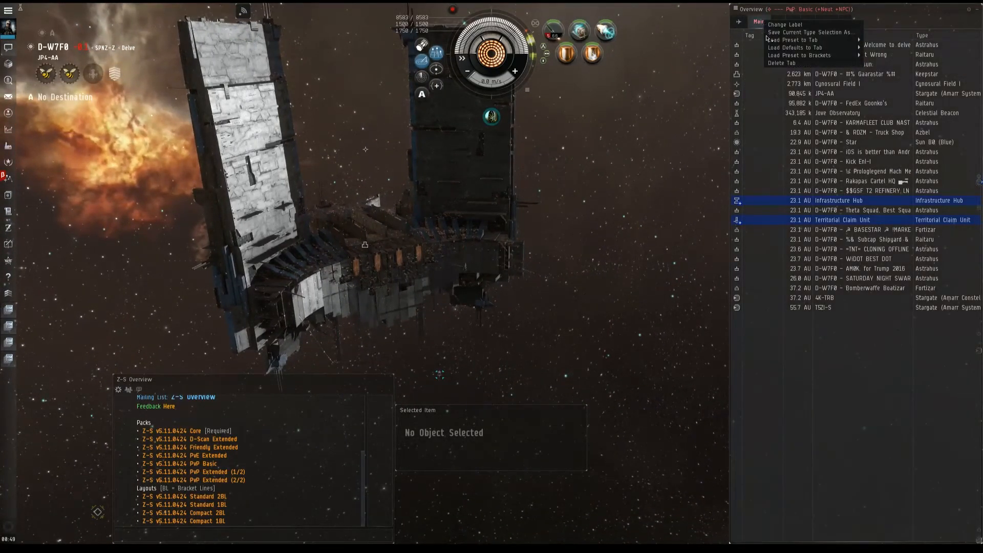
{"action": "left_click", "coordinate": [800, 55]}
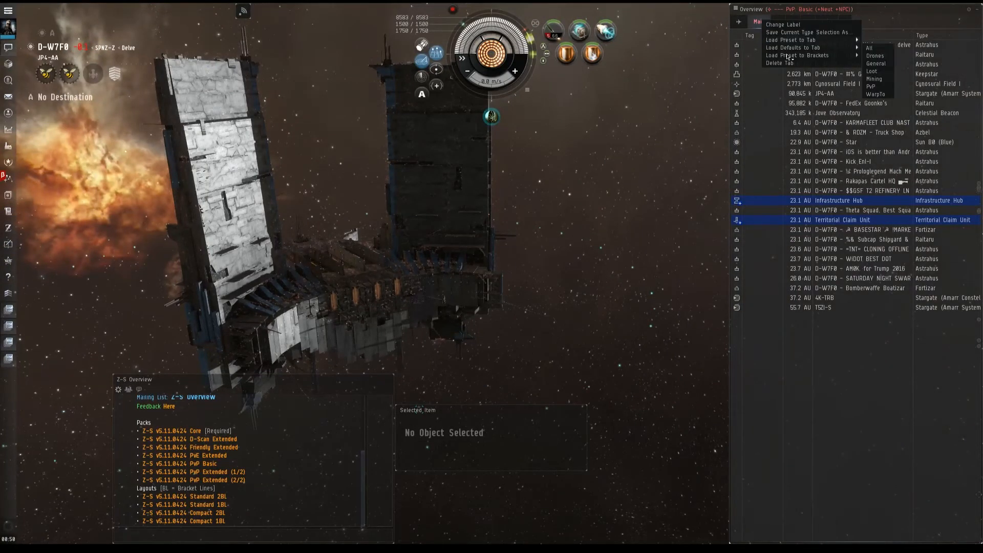
{"action": "left_click", "coordinate": [797, 54]}
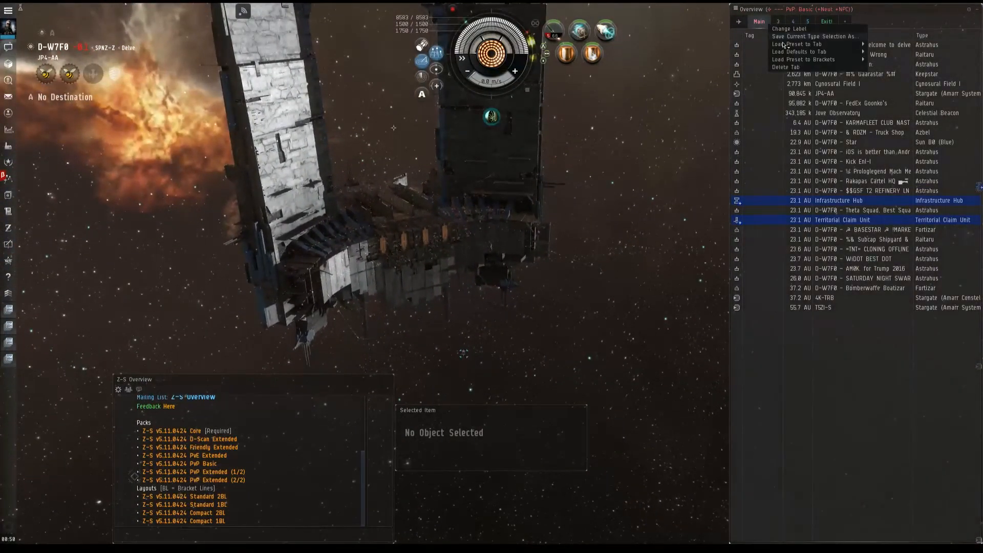
{"action": "left_click", "coordinate": [800, 45]}
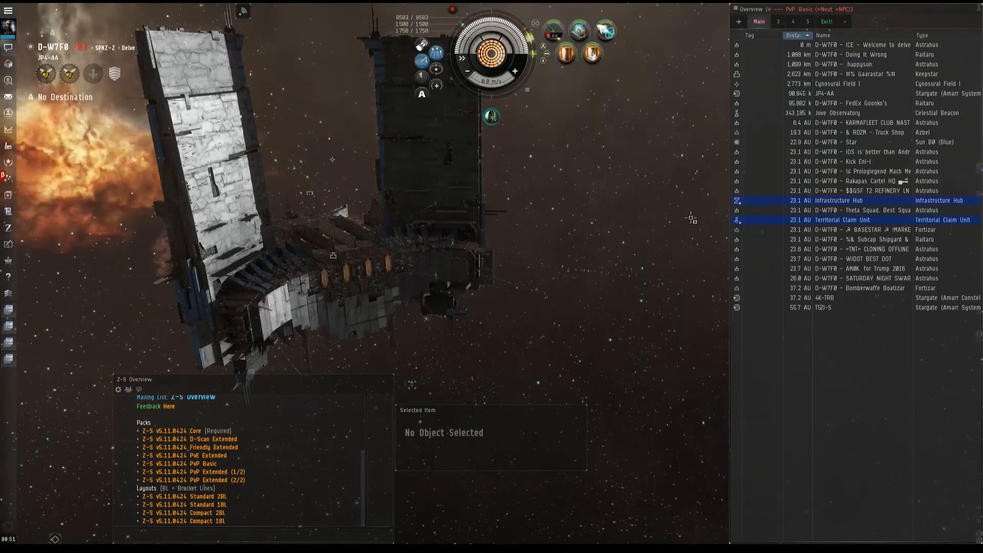
{"action": "mouse_move", "coordinate": [331, 256]}
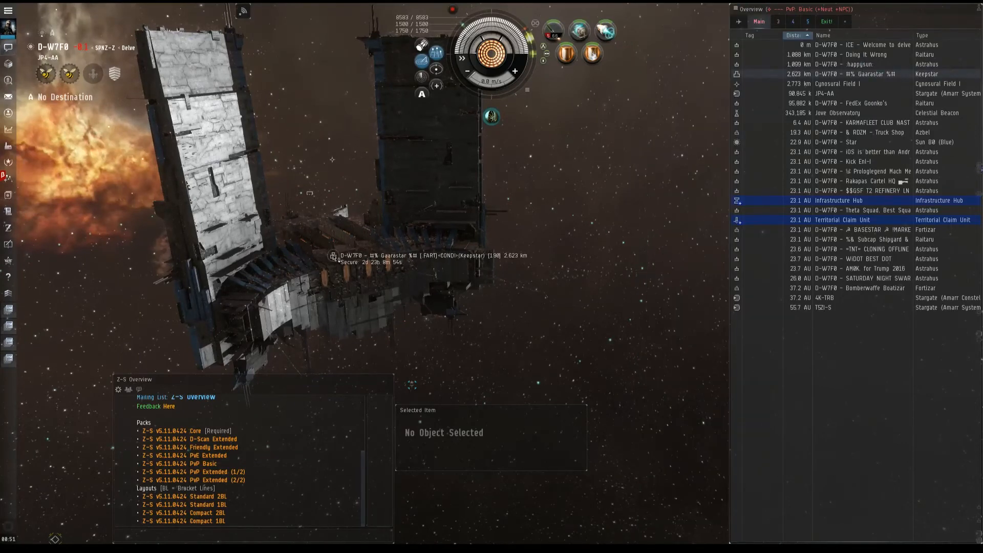
{"action": "mouse_move", "coordinate": [332, 160]}
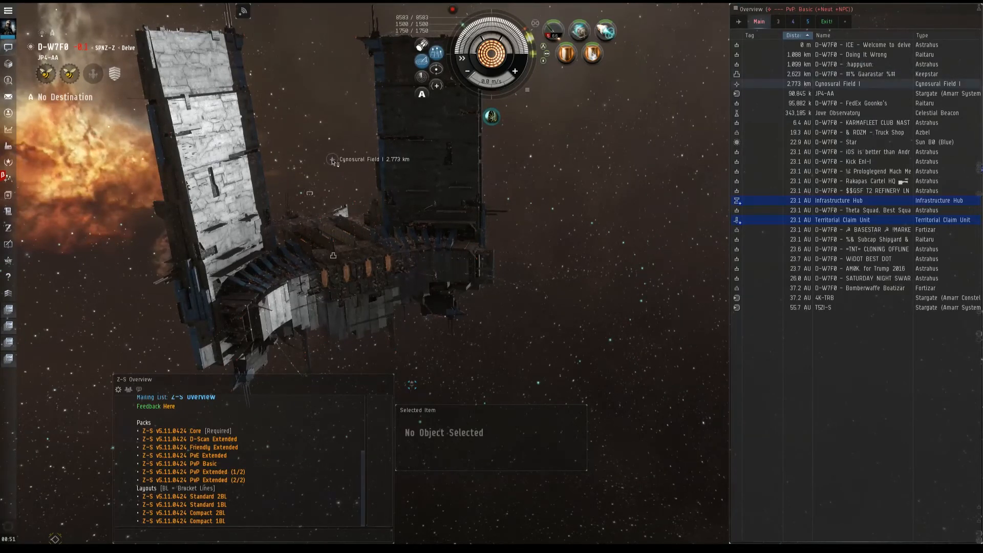
{"action": "left_click", "coordinate": [332, 159]}
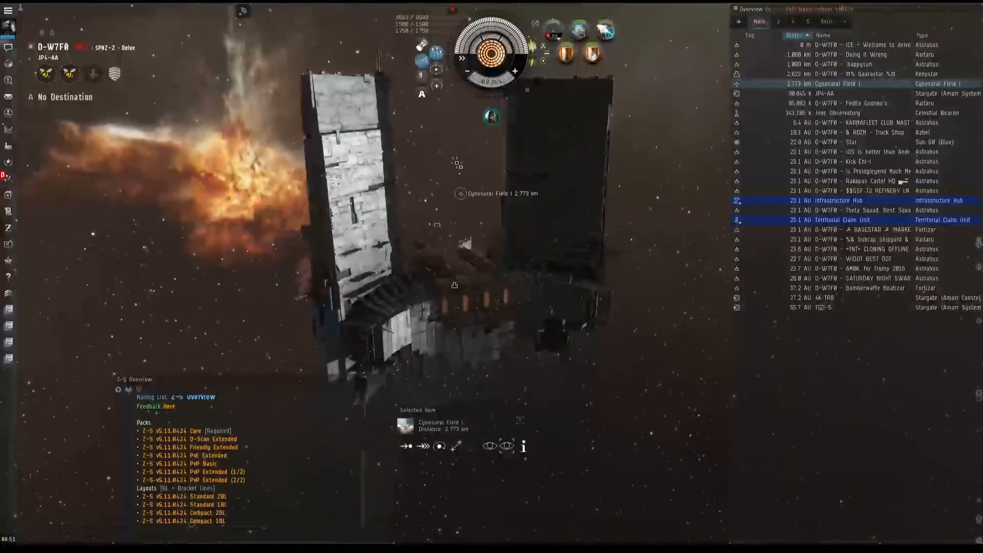
{"action": "left_click", "coordinate": [759, 20]}
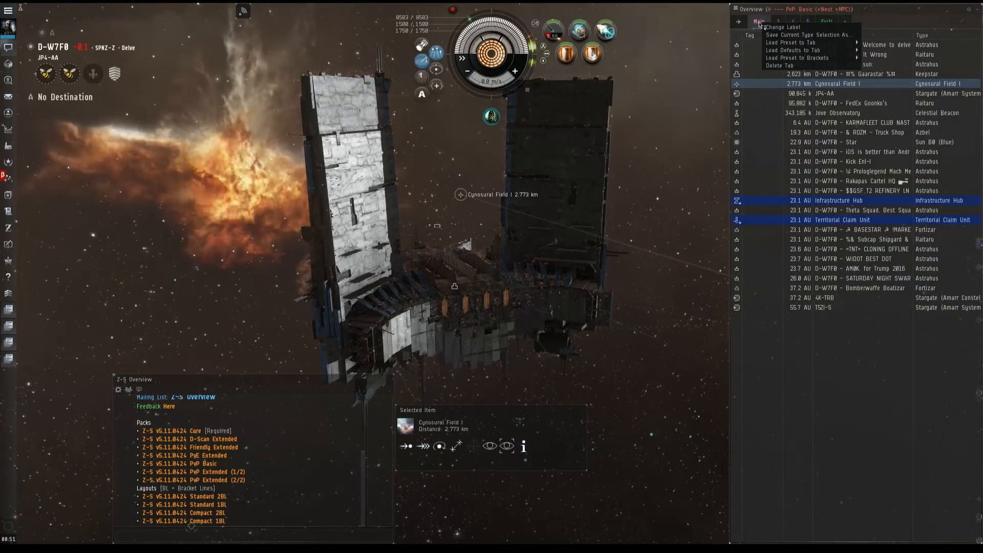
Review the bracket options: Load Preset to Brackets and the Show/Hide All Brackets menu.
{"action": "left_click", "coordinate": [797, 42]}
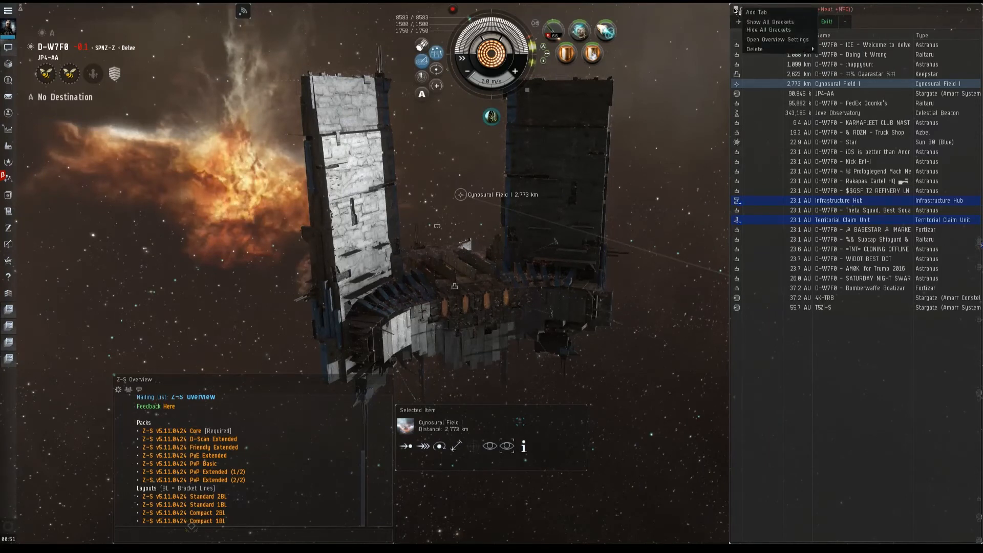
{"action": "mouse_move", "coordinate": [770, 21]}
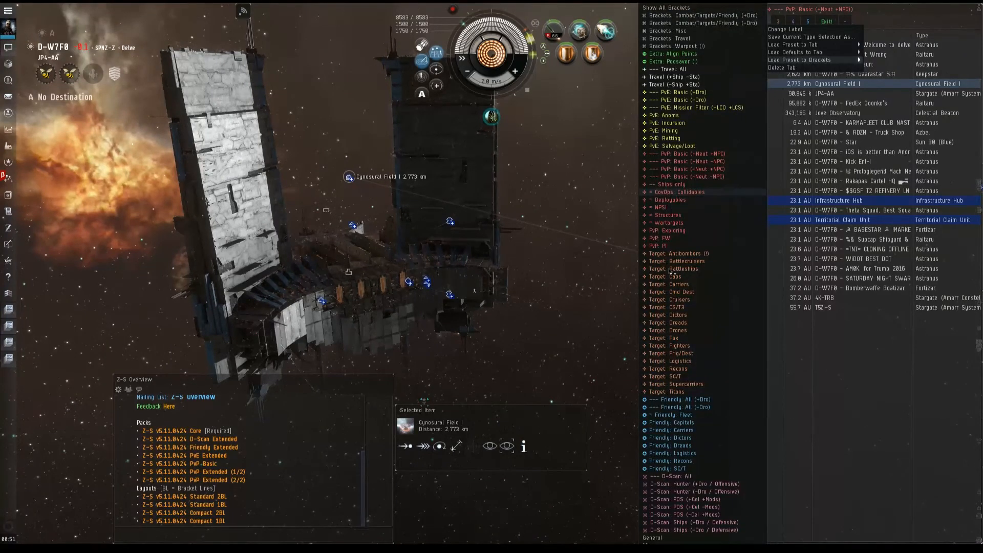
{"action": "left_click", "coordinate": [759, 20]}
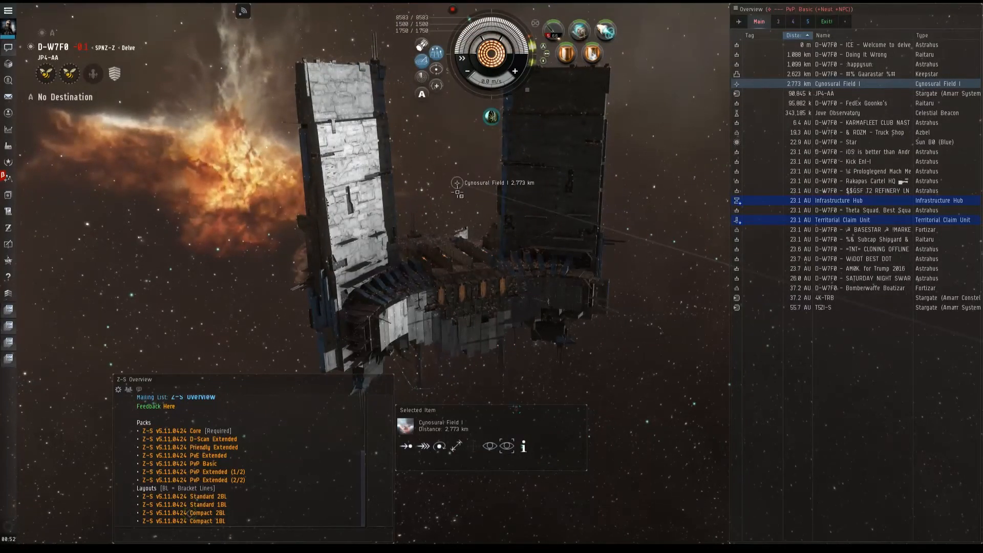
{"action": "left_click", "coordinate": [739, 11]}
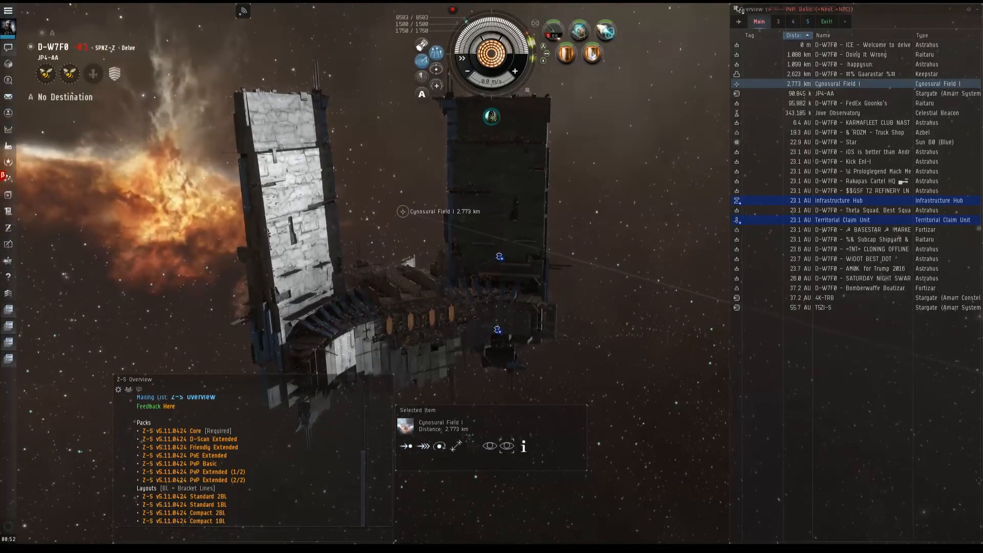
{"action": "left_click", "coordinate": [739, 9]}
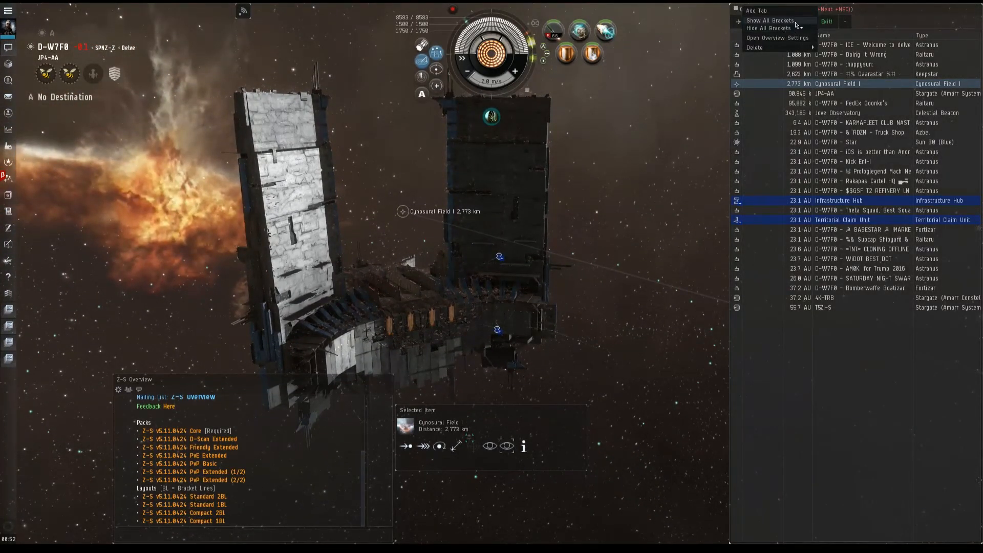